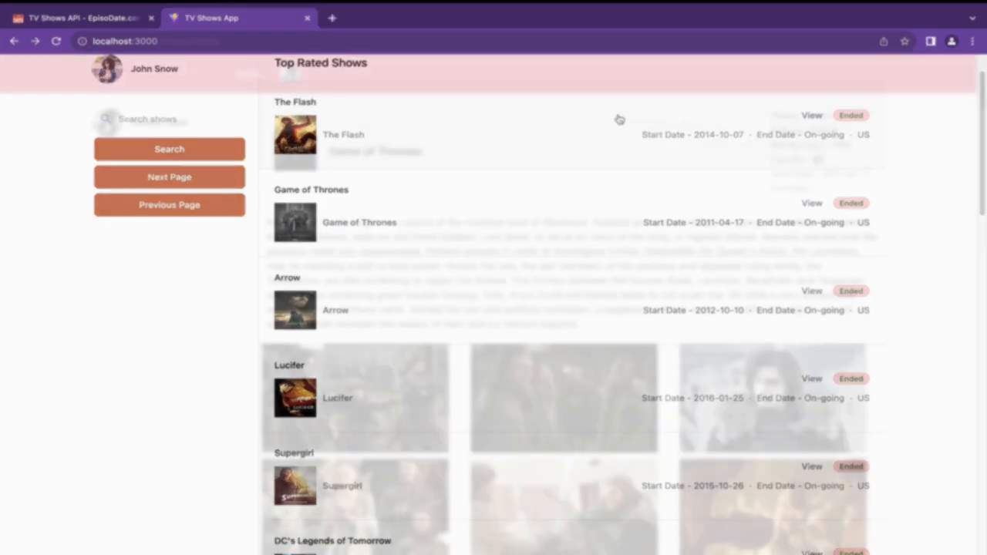
Browse the Top Rated Shows list and briefly peek at the EpisoDate API docs tab
left_click(811, 203)
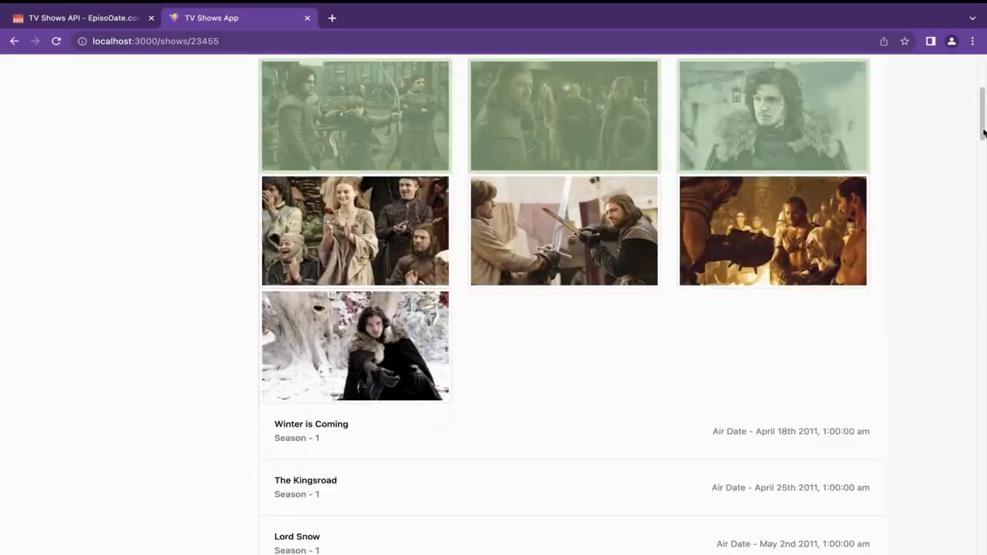
scroll("up", 3)
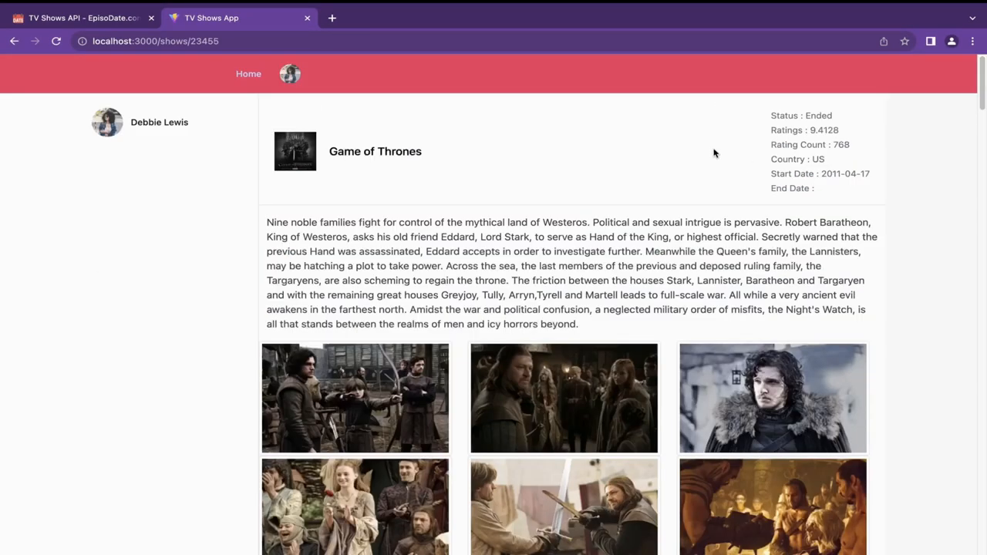
left_click(248, 74)
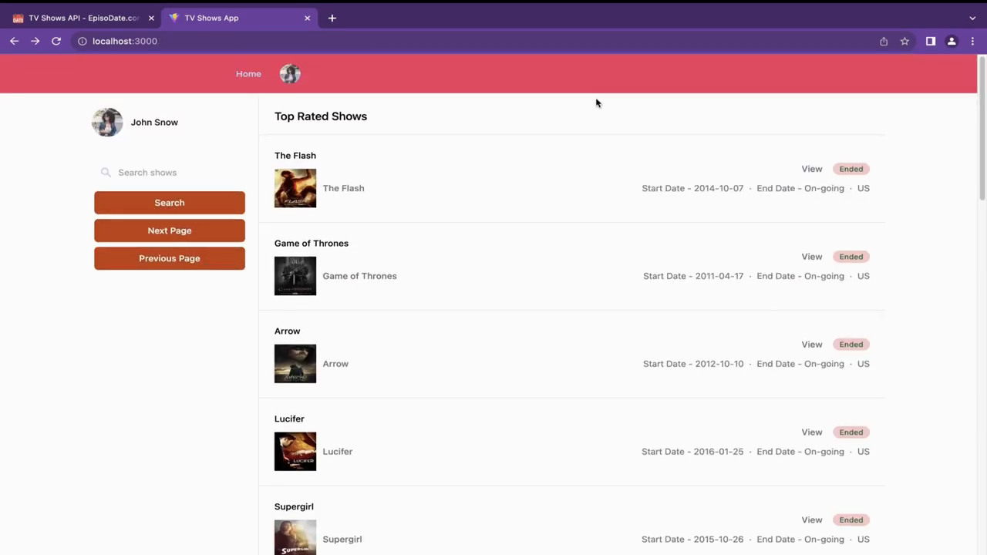
left_click(77, 18)
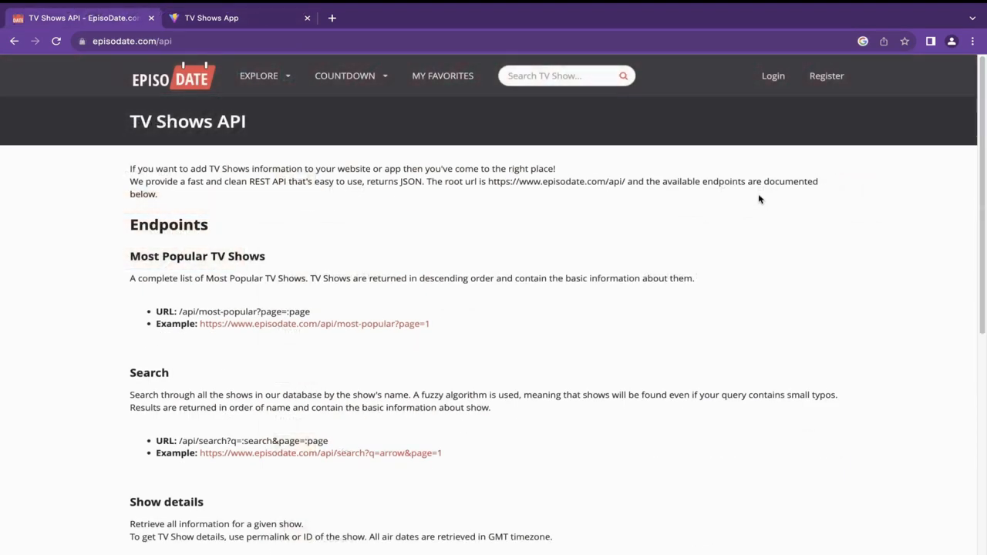
left_click(239, 18)
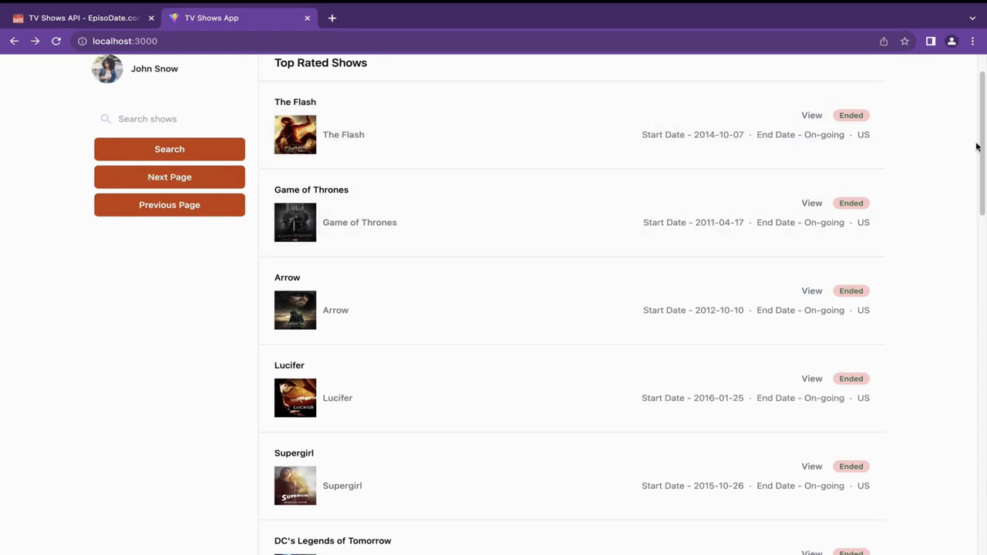
Scroll through the show list again, then switch to the EpisoDate API documentation
scroll("up", 3)
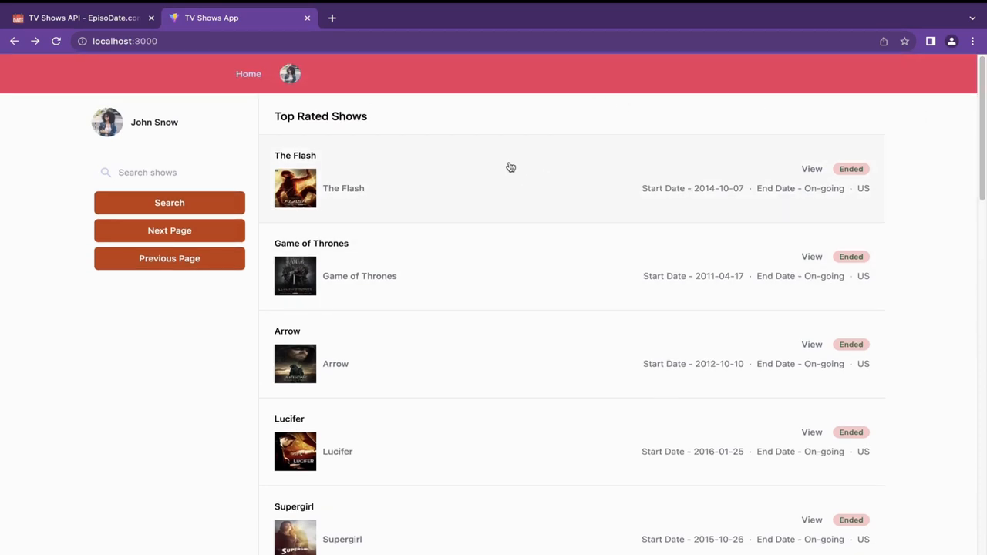
mouse_move(398, 99)
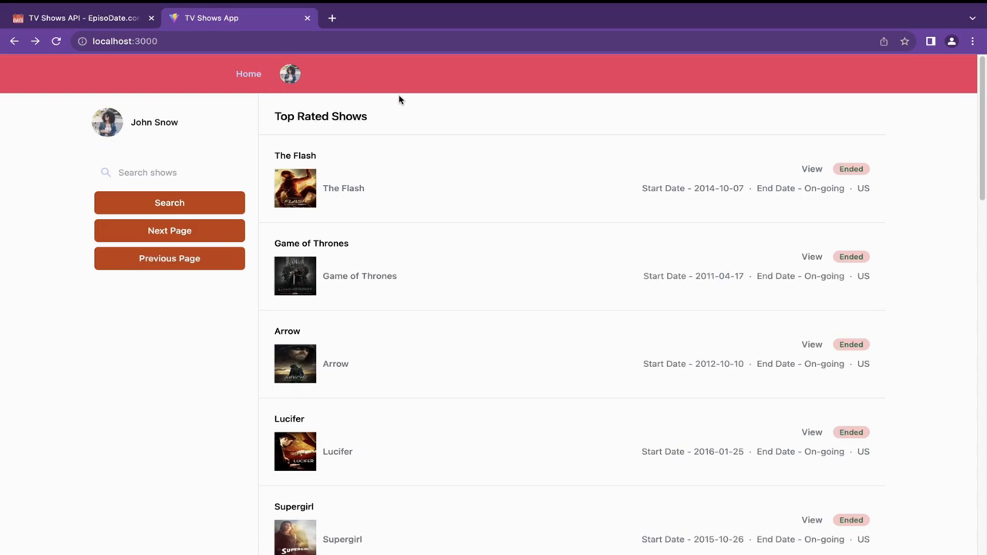
scroll("down", 3)
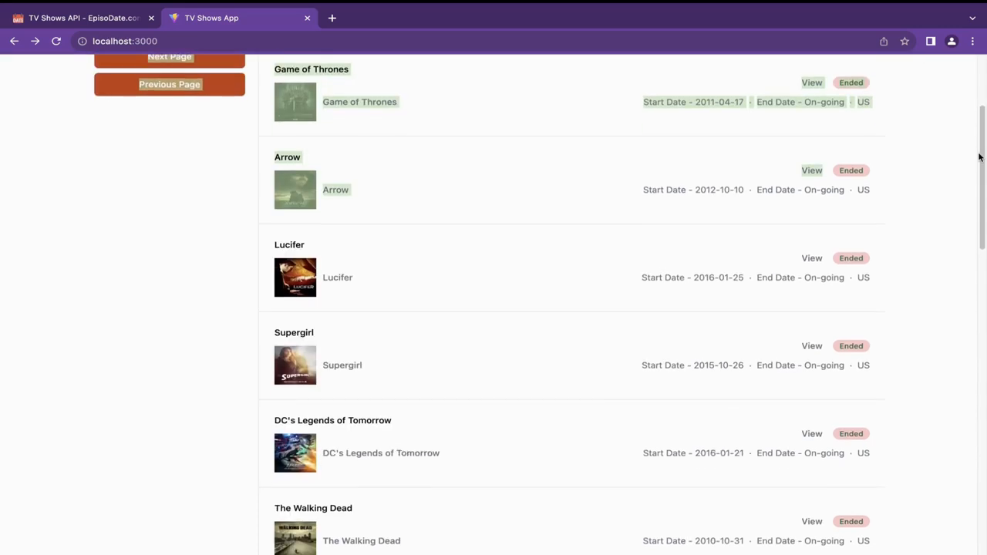
scroll("up", 3)
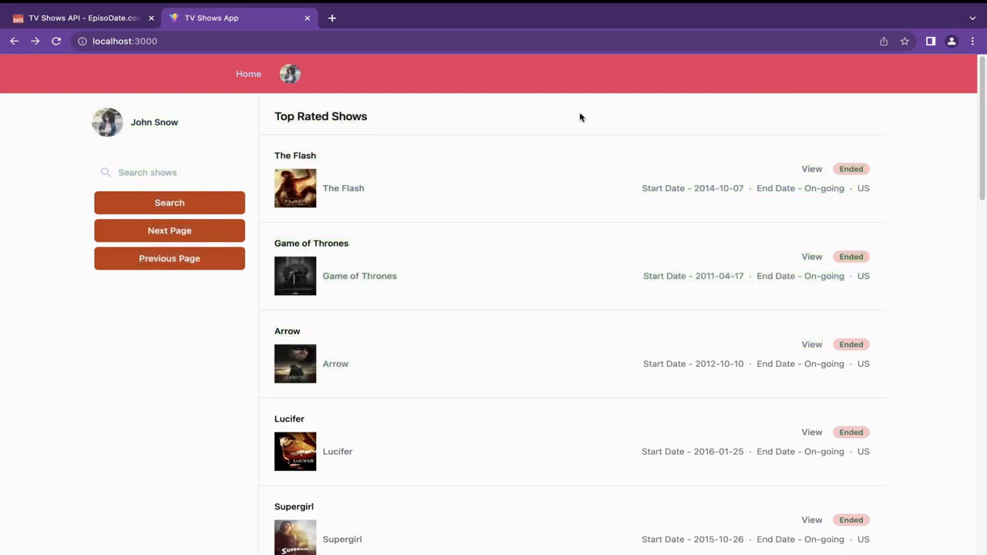
left_click(77, 19)
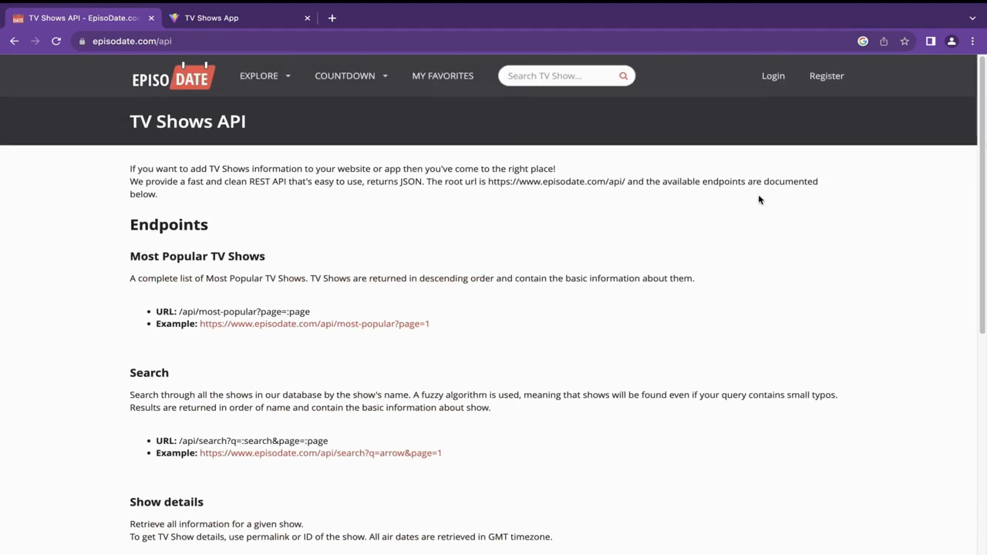
mouse_move(422, 273)
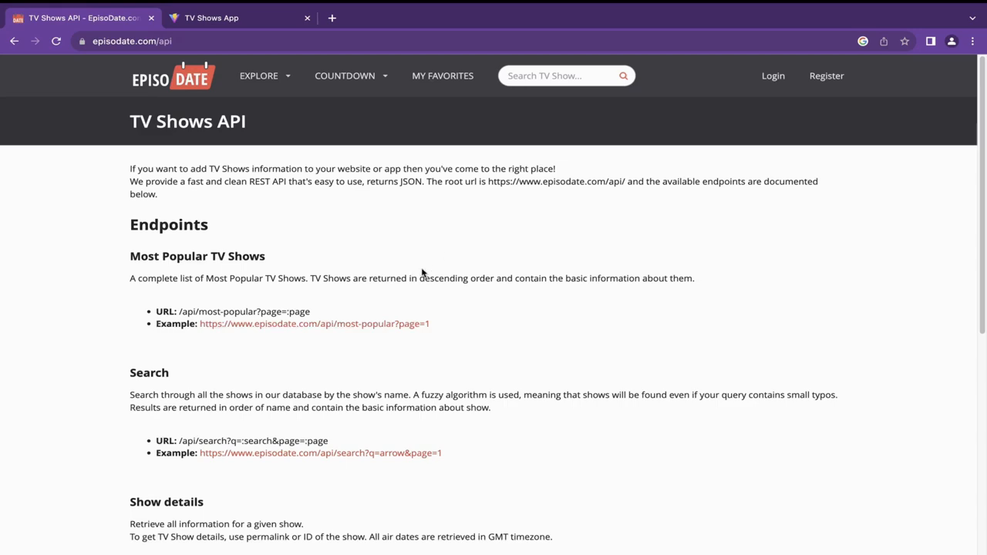
Read through the EpisoDate API endpoints at the top of the documentation
scroll("down", 3)
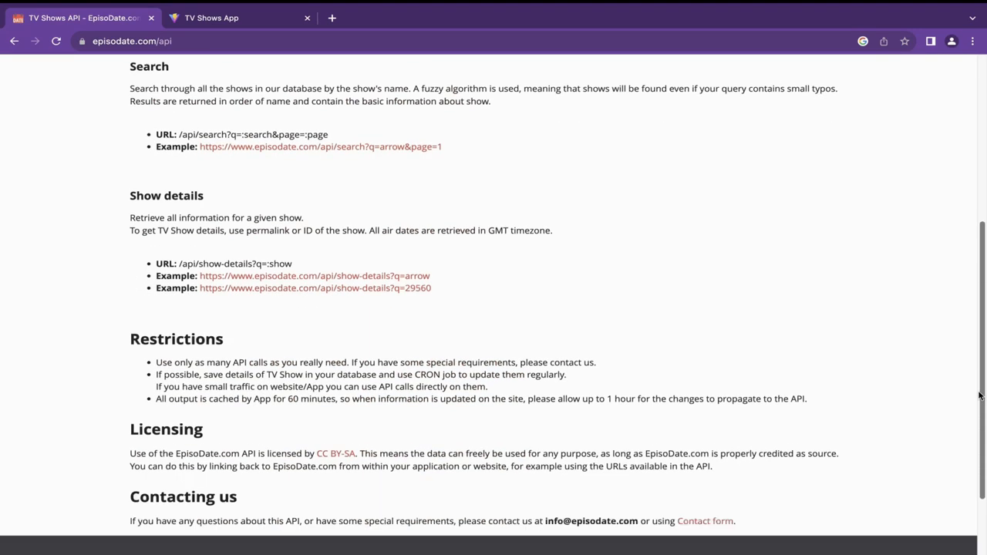
scroll("up", 3)
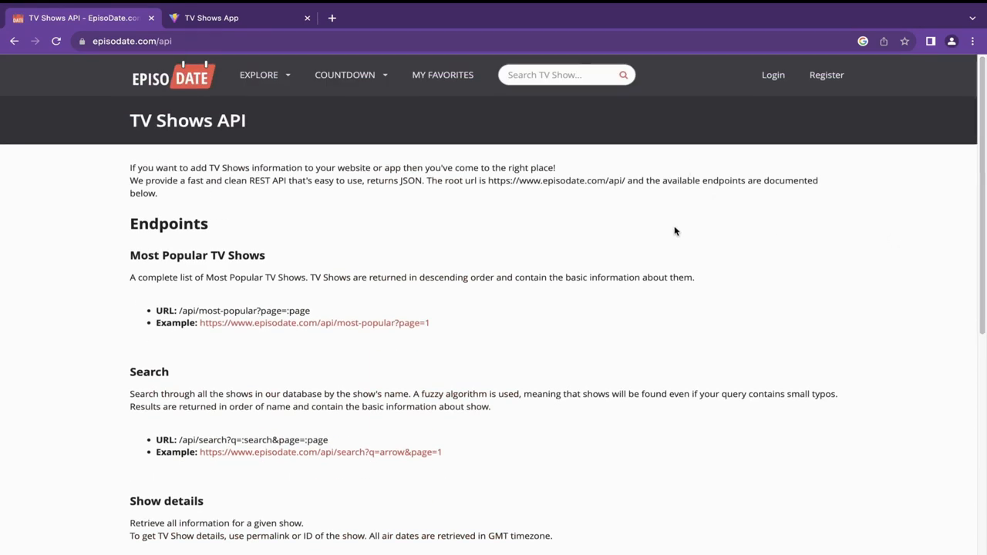
scroll("down", 3)
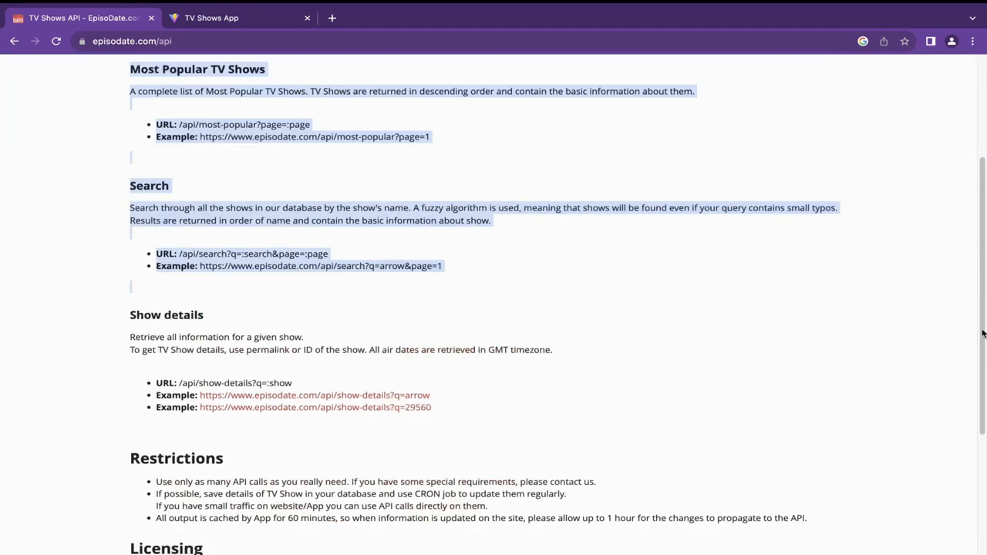
scroll("up", 3)
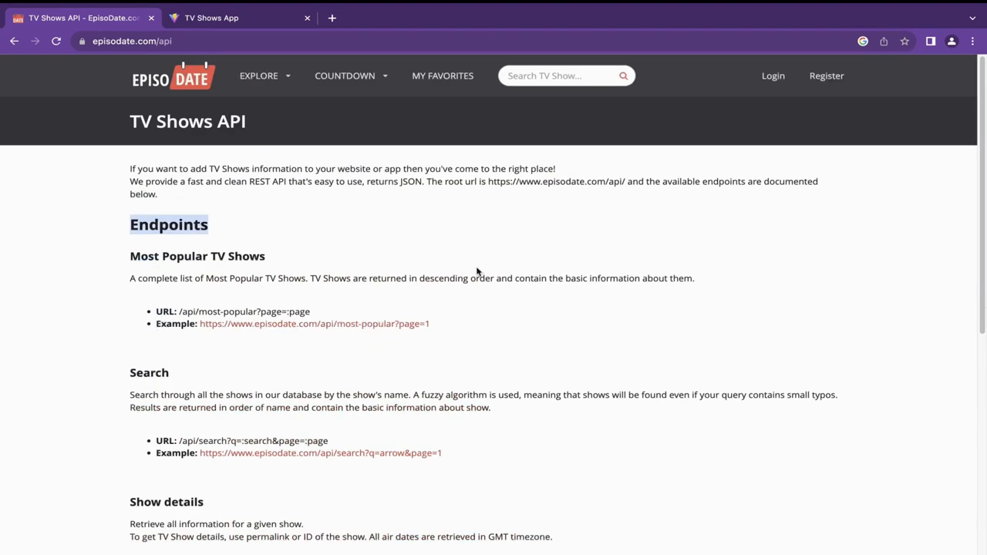
mouse_move(342, 309)
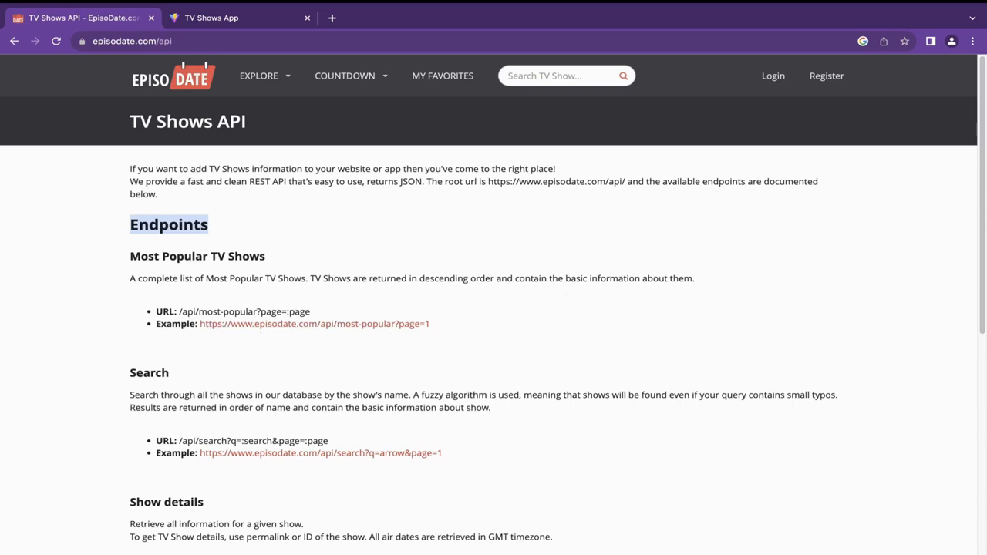
mouse_move(377, 311)
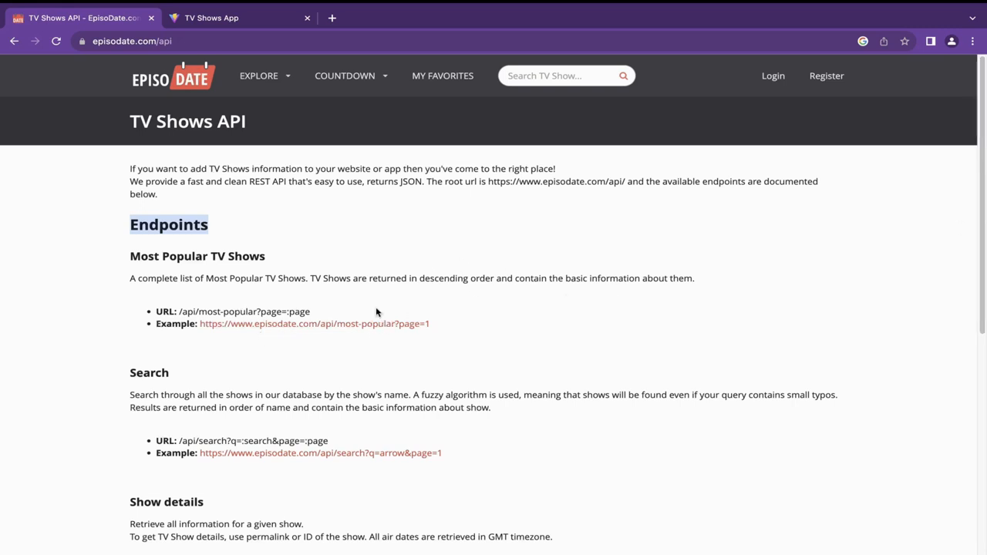
mouse_move(435, 330)
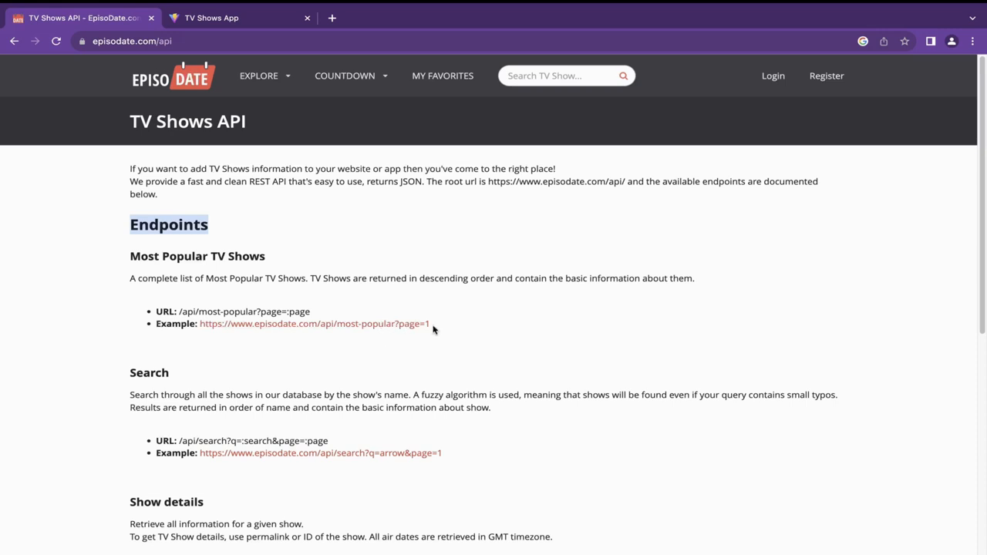
mouse_move(638, 318)
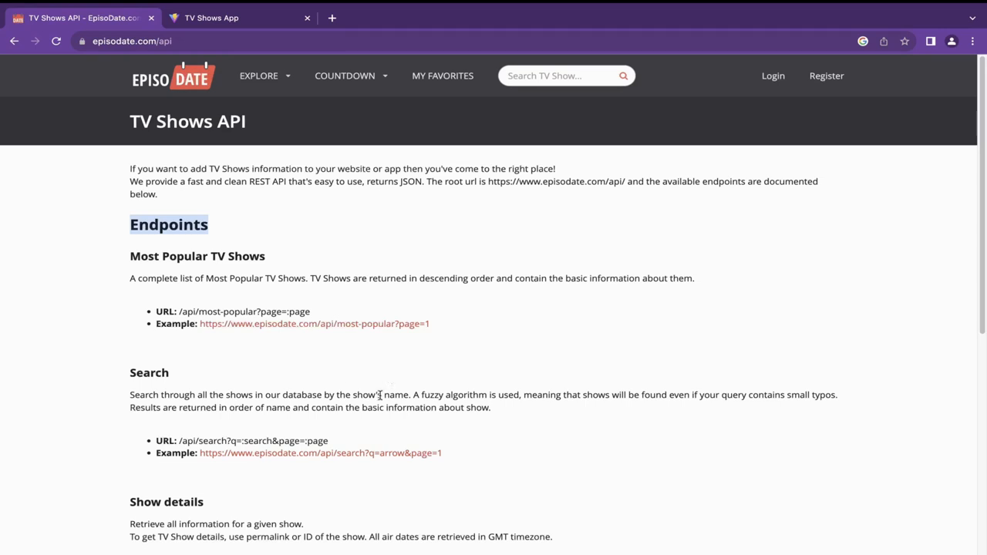
mouse_move(805, 357)
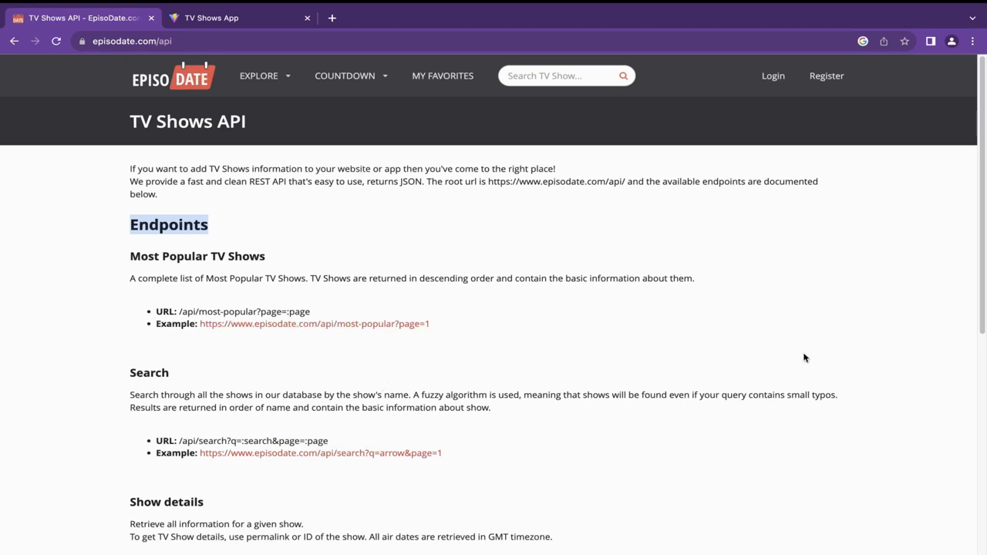
scroll("down", 3)
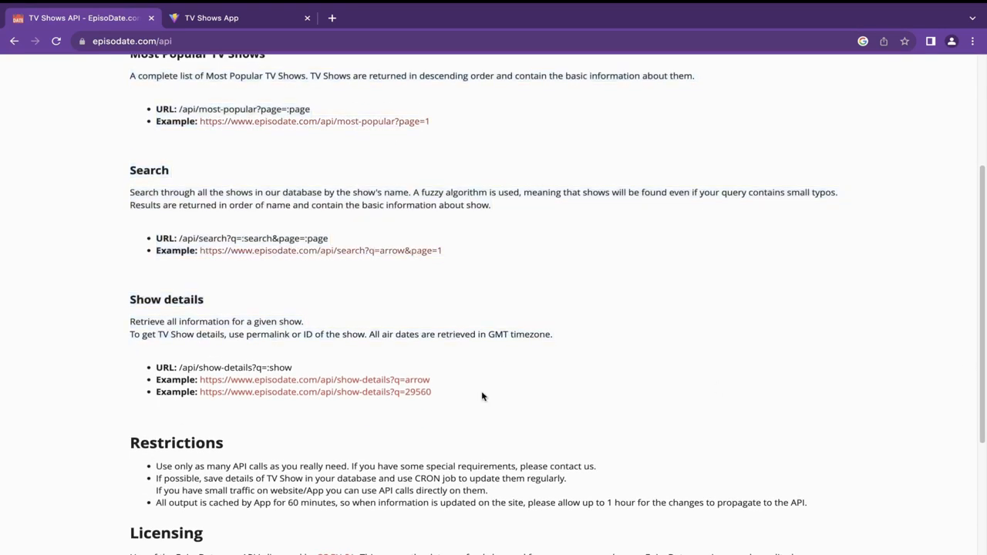
mouse_move(514, 327)
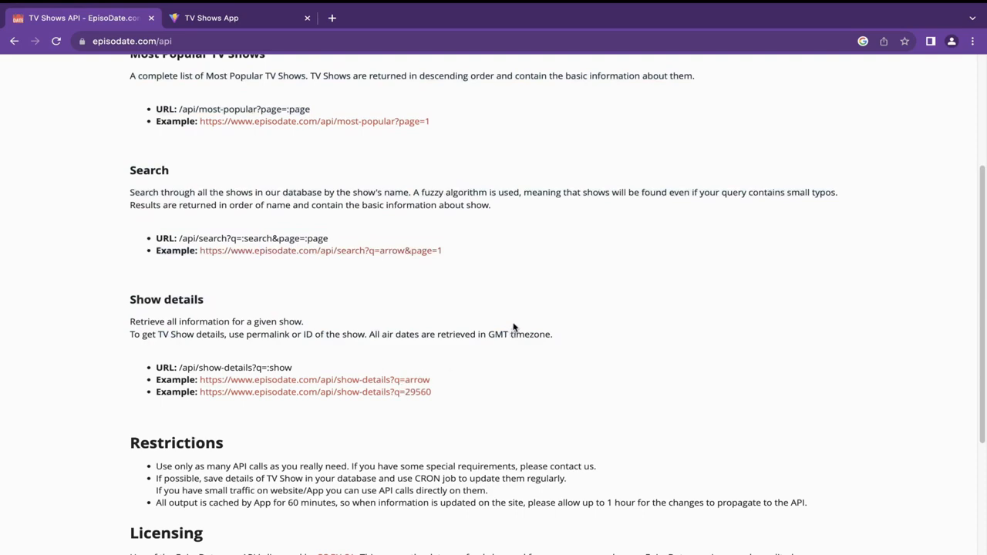
Review the restrictions and licensing, peek at the Explore categories, and return to the TV Shows App
scroll("down", 3)
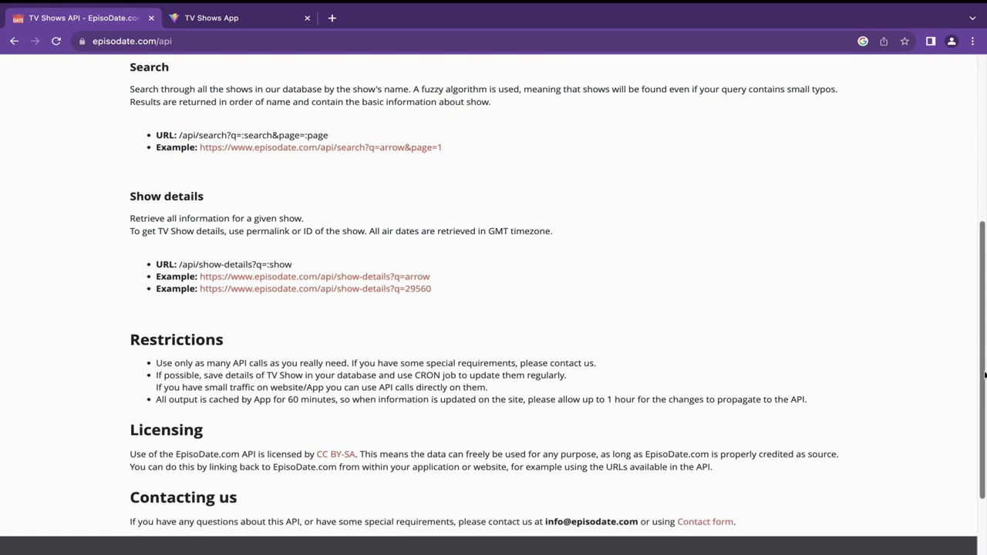
scroll("down", 3)
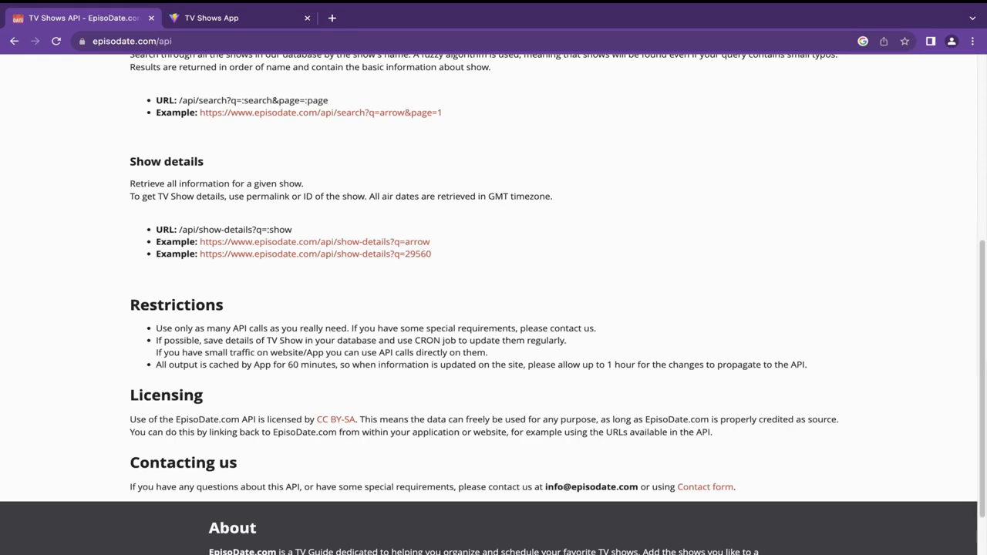
scroll("up", 3)
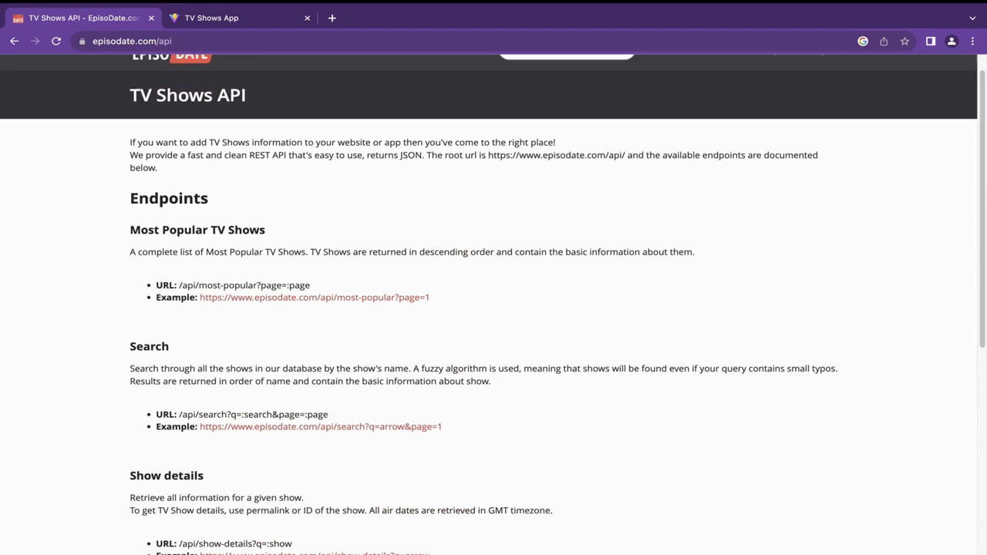
scroll("up", 3)
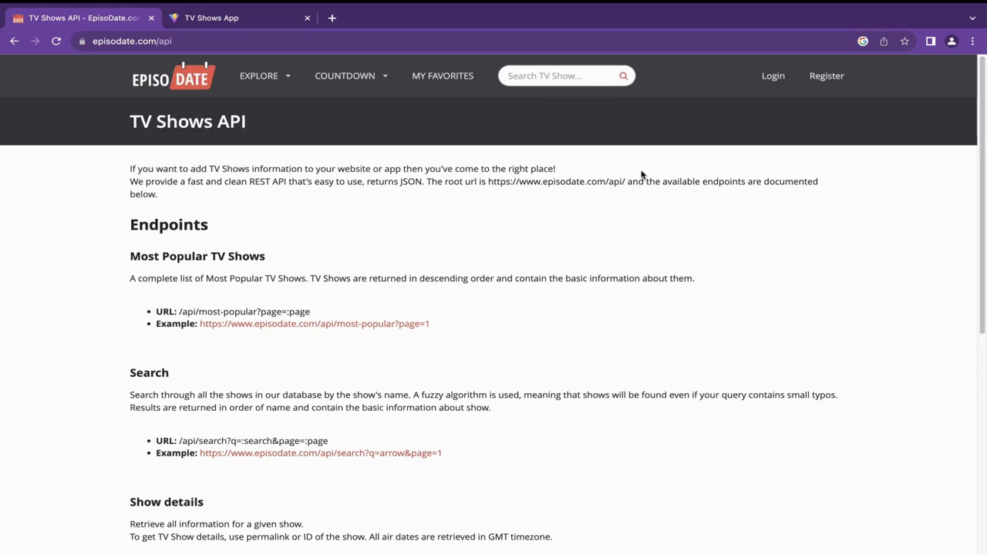
left_click(259, 76)
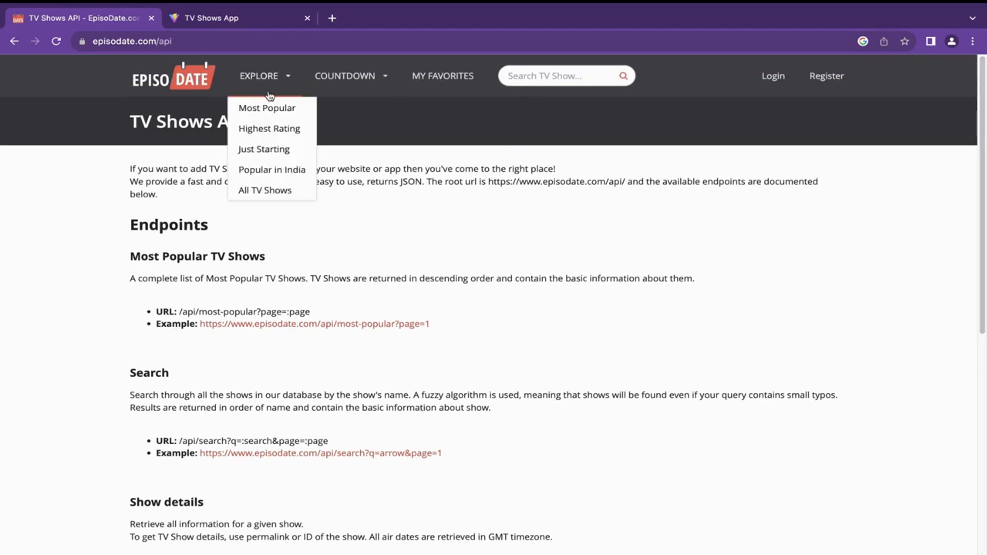
left_click(239, 18)
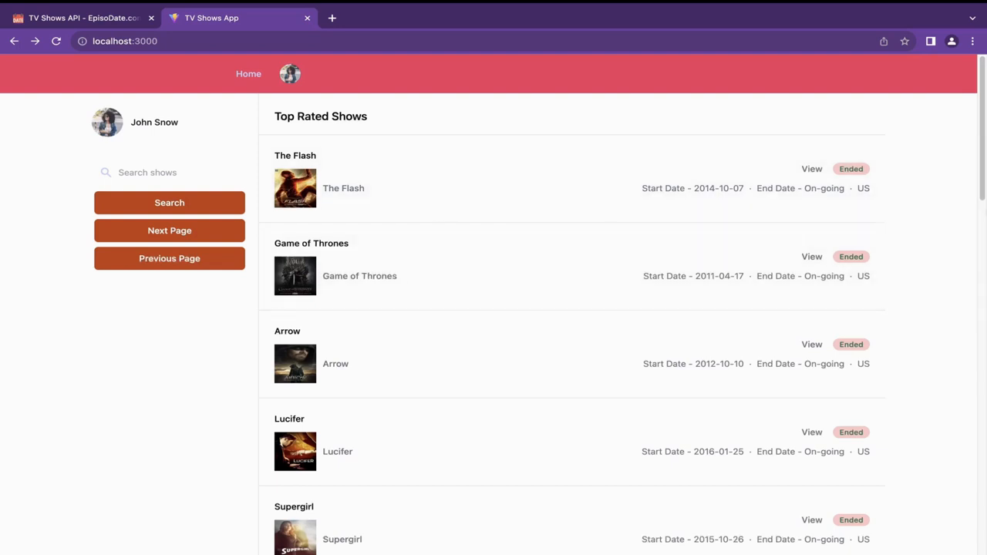
mouse_move(802, 208)
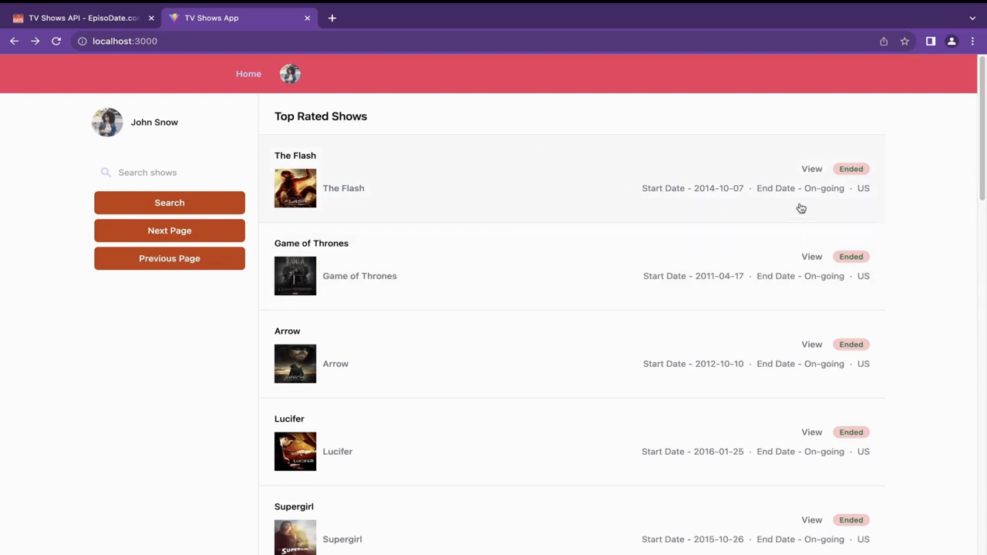
mouse_move(802, 208)
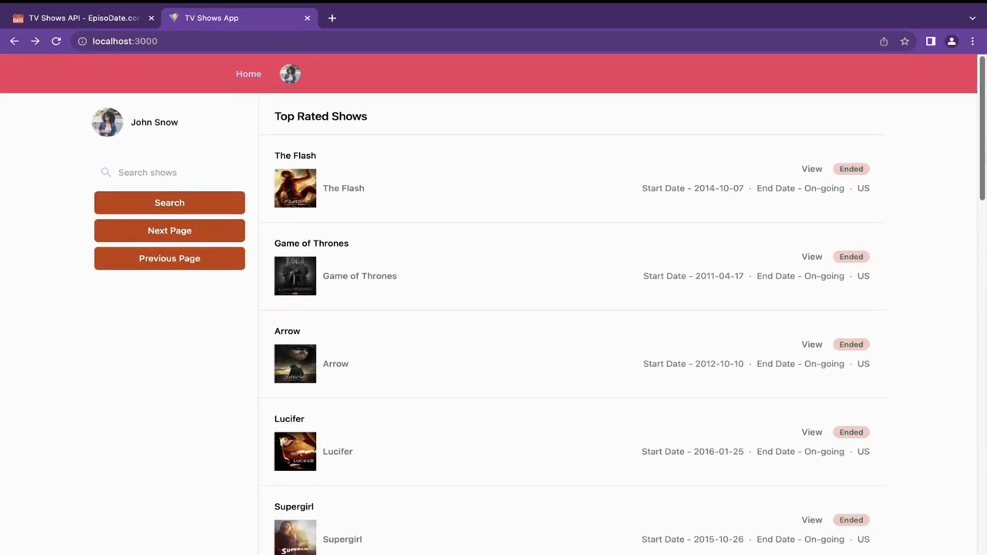
mouse_move(768, 141)
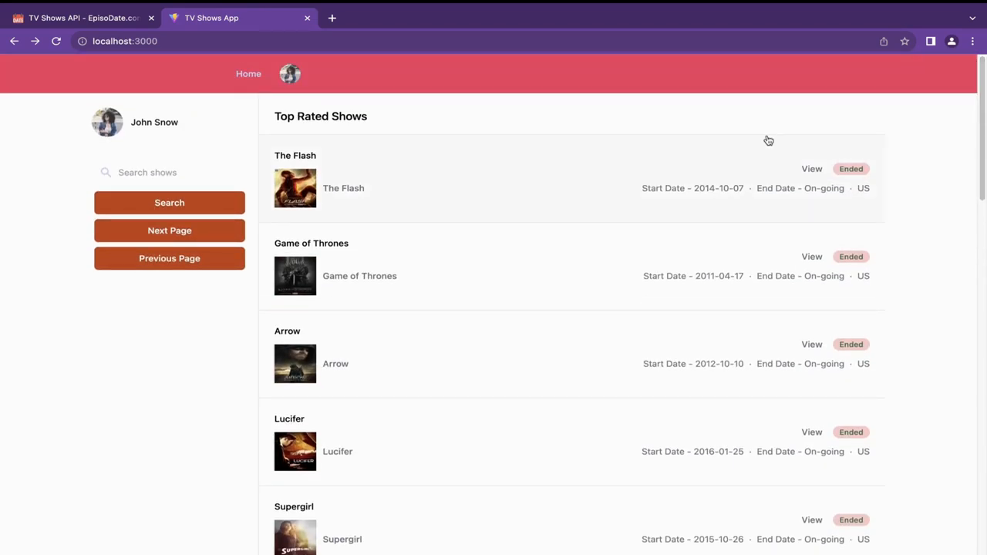
mouse_move(376, 164)
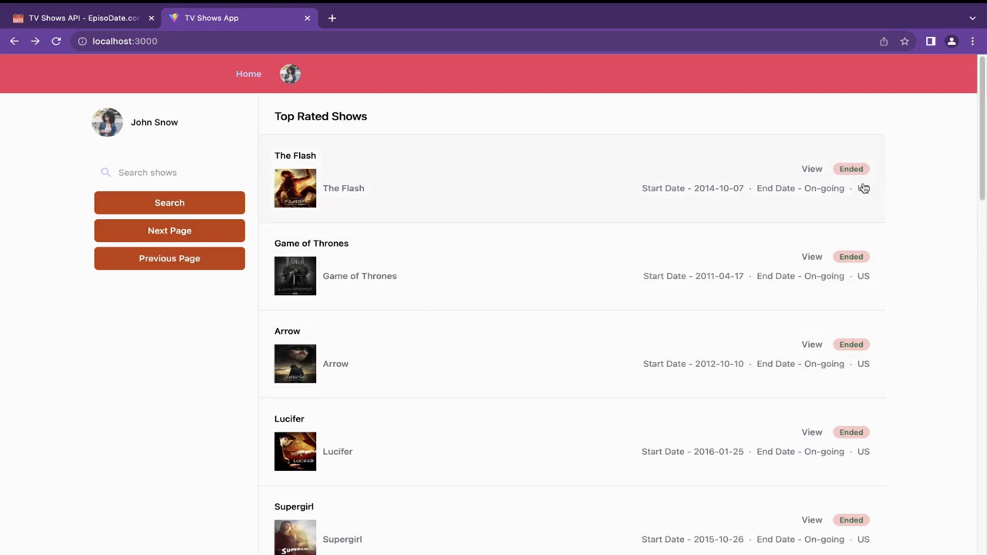
mouse_move(931, 182)
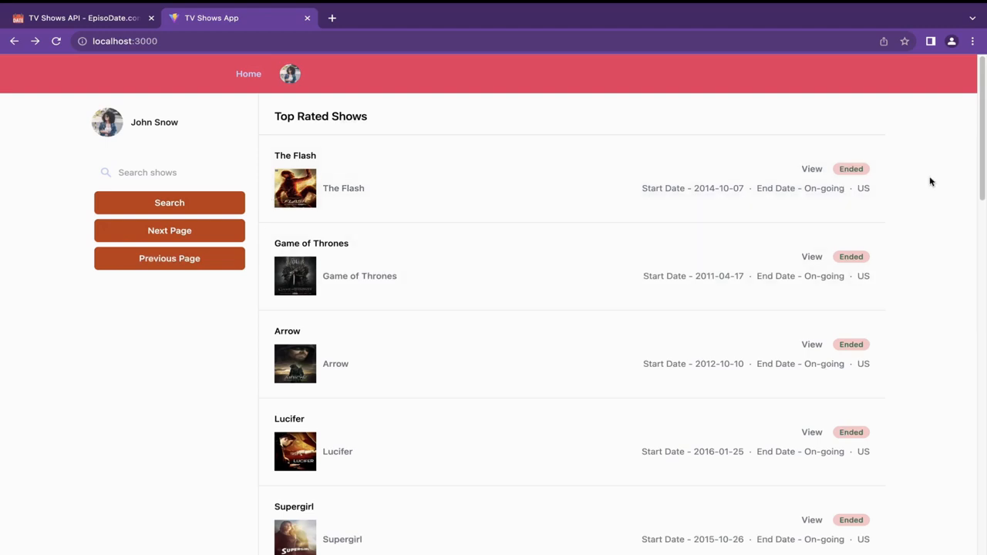
mouse_move(537, 216)
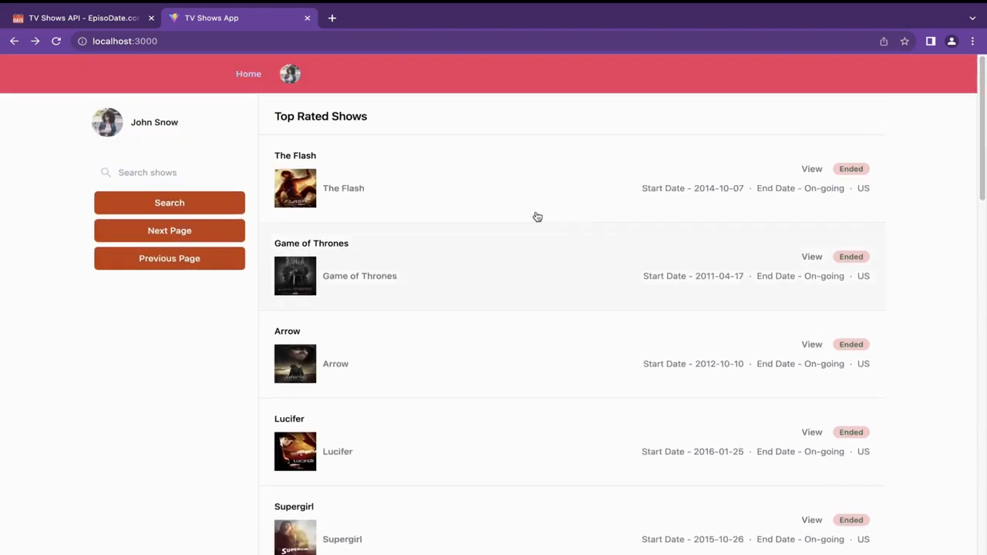
mouse_move(501, 279)
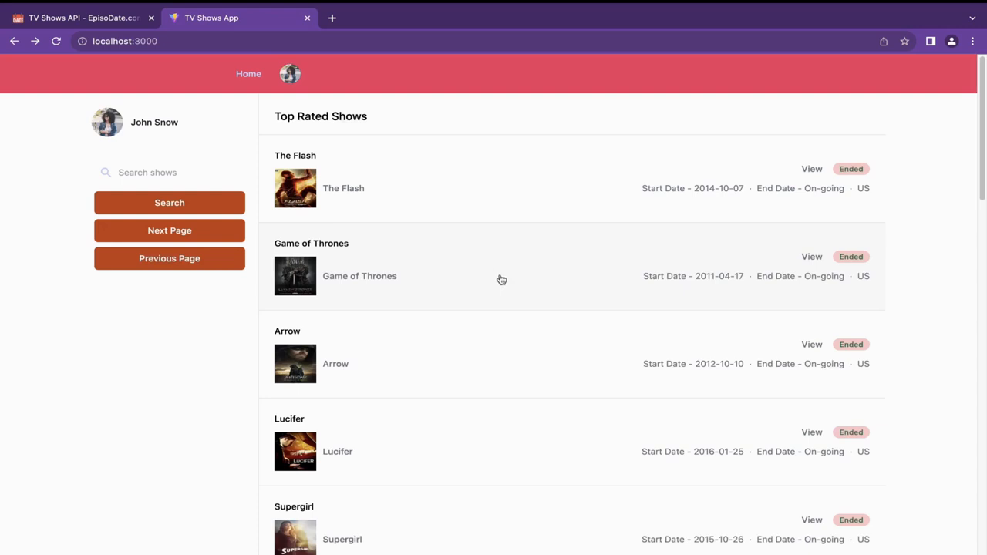
mouse_move(339, 251)
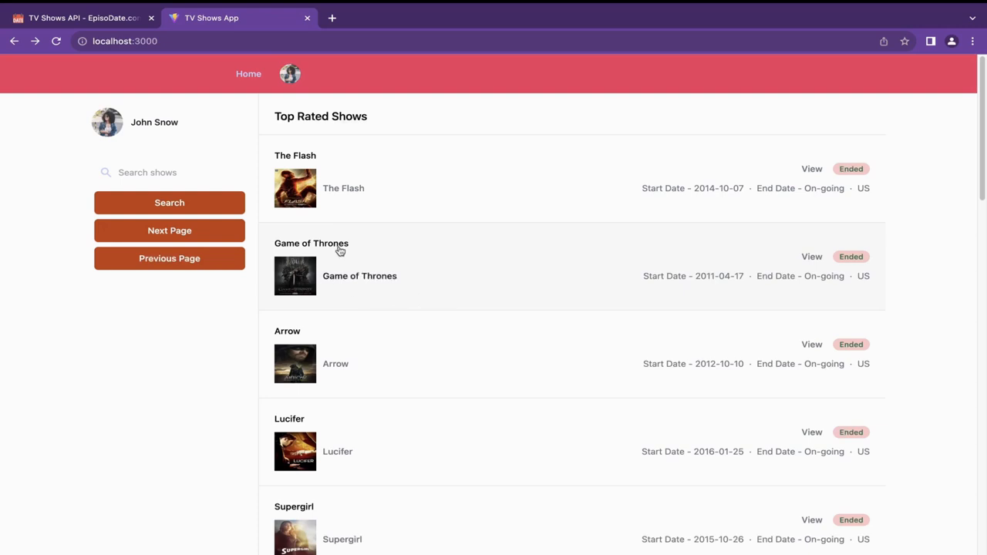
Switch from the Top Rated Shows list to the EpisoDate API docs tab
left_click(80, 17)
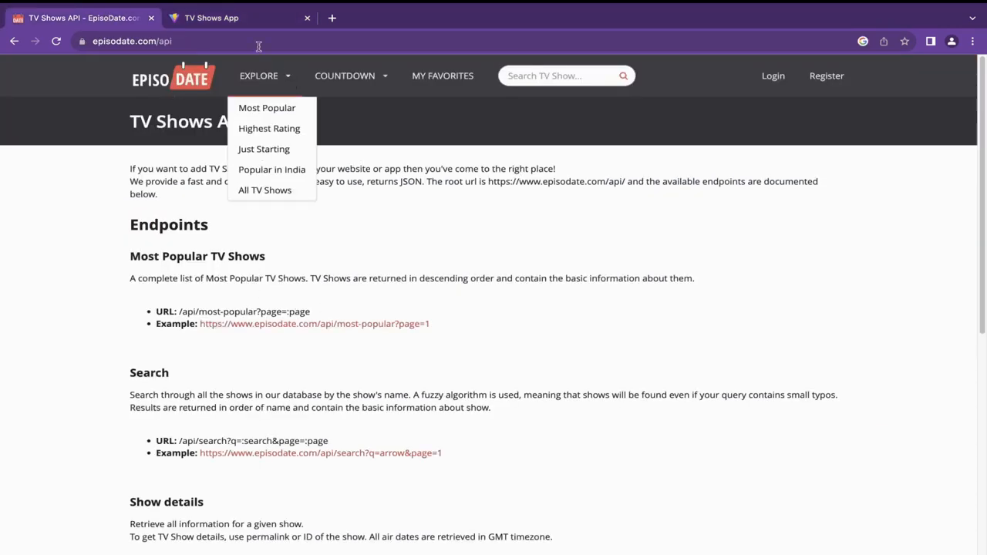
Search the TV Shows App for 'breaking'
left_click(211, 17)
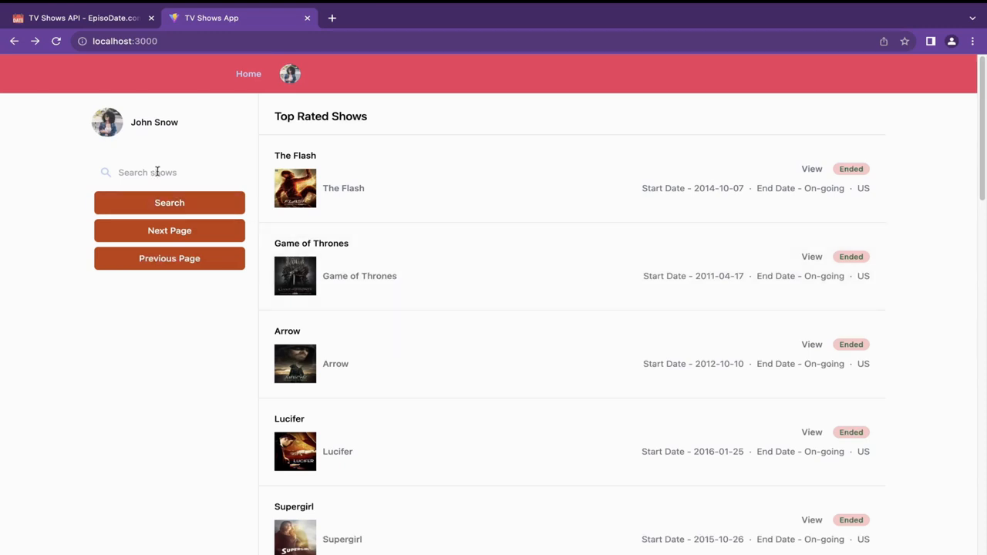
left_click(146, 173)
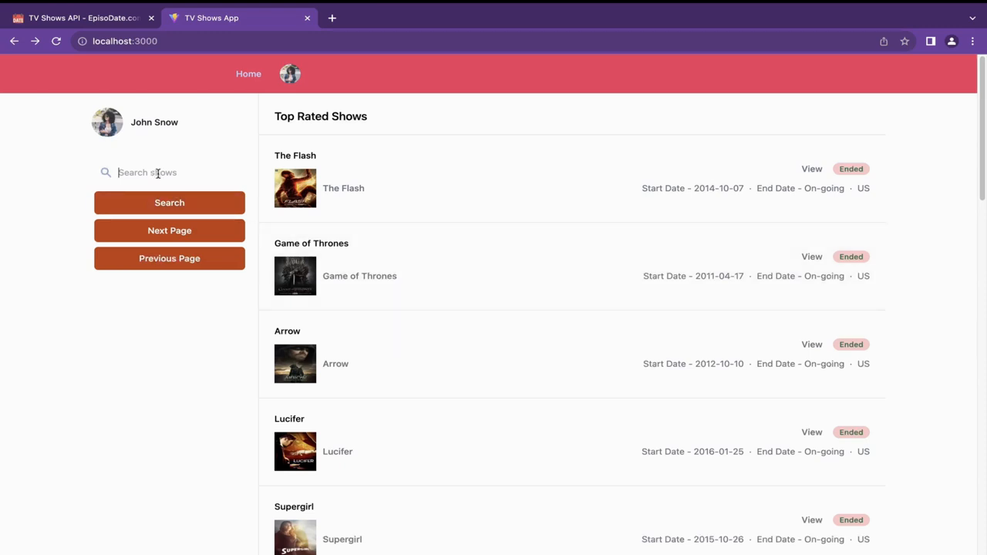
type("brea")
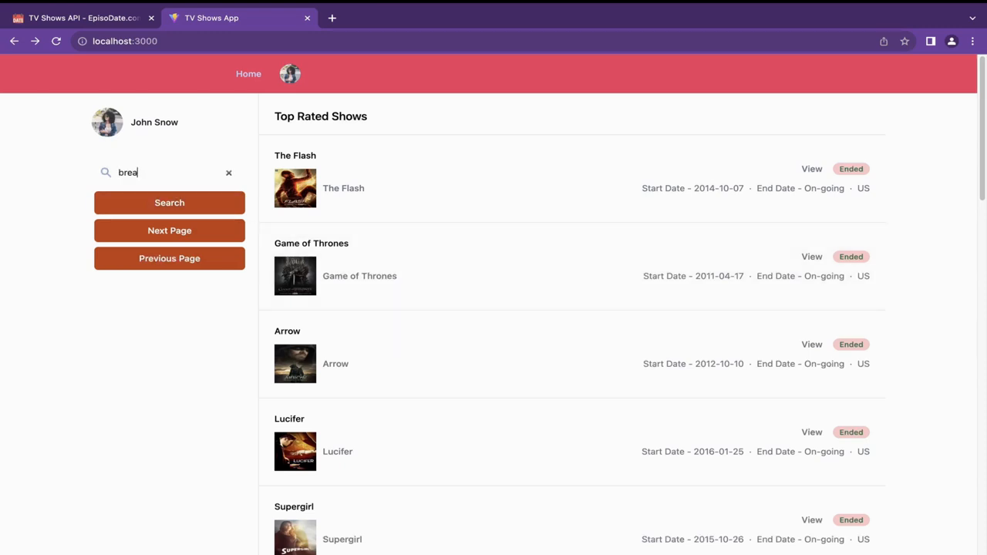
type("king")
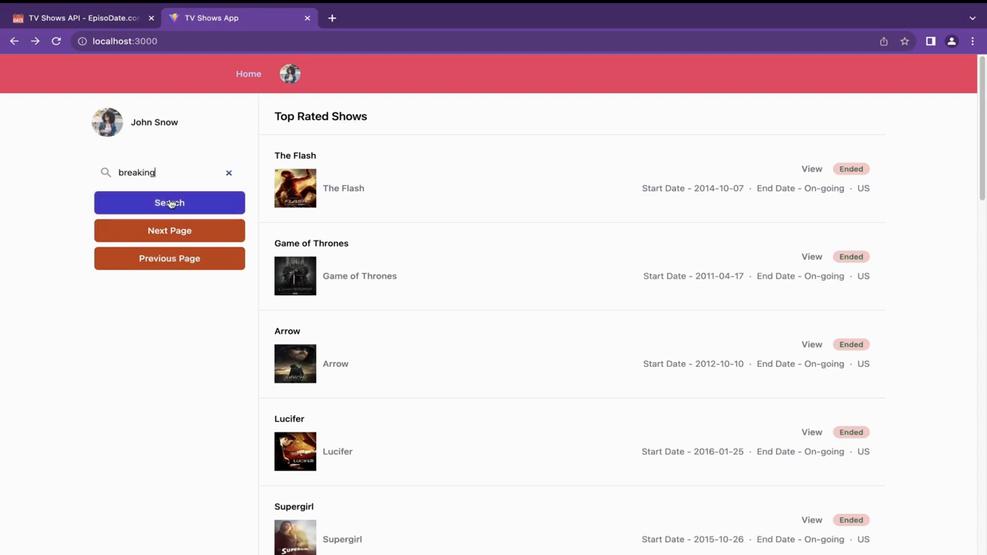
left_click(169, 202)
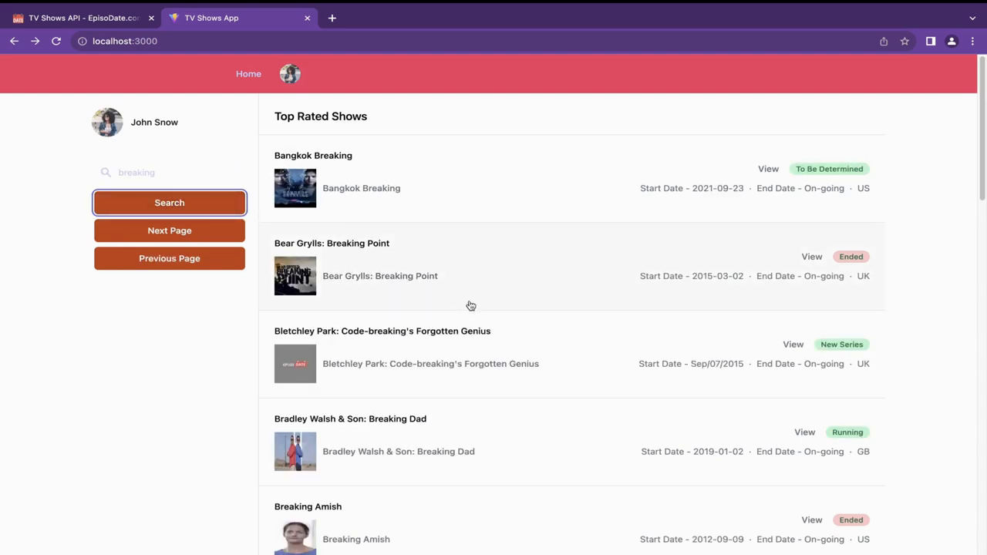
Scroll through the matching results like Bangkok Breaking, Breaking Amish and Breaking Bad
scroll("down", 3)
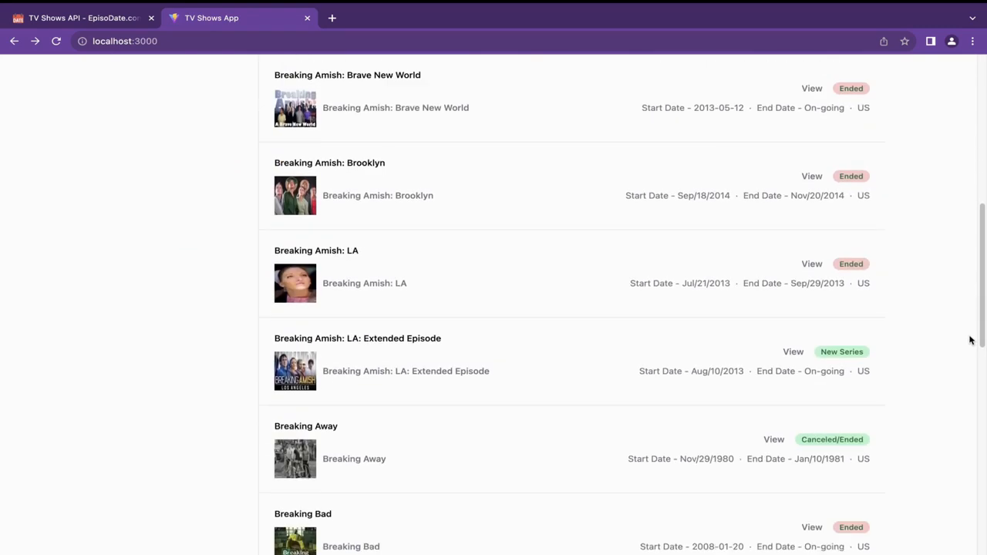
scroll("down", 3)
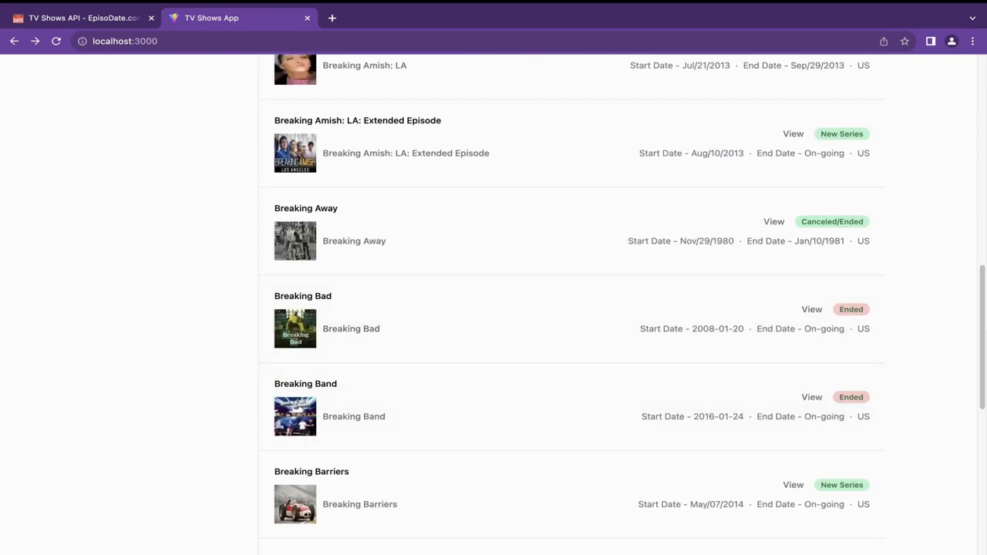
scroll("up", 3)
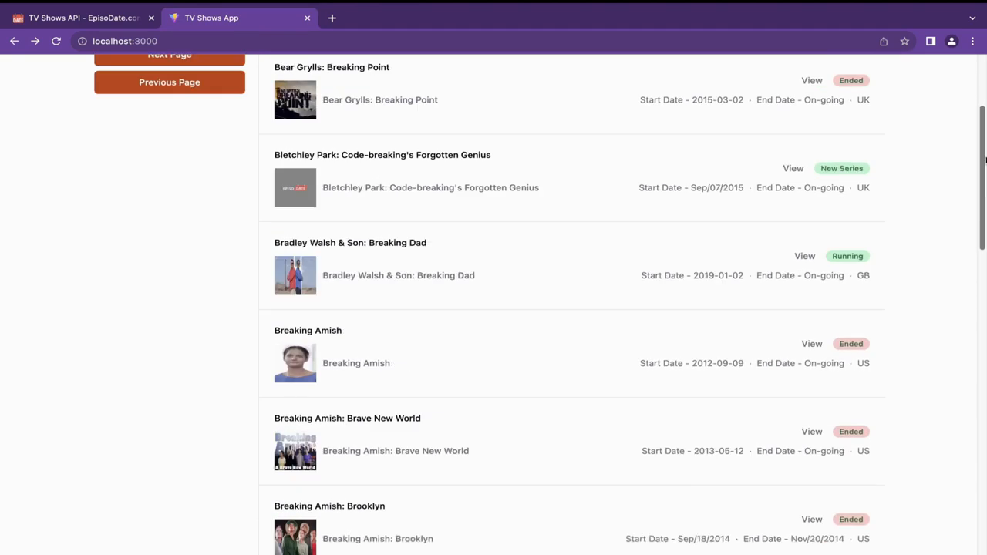
scroll("up", 3)
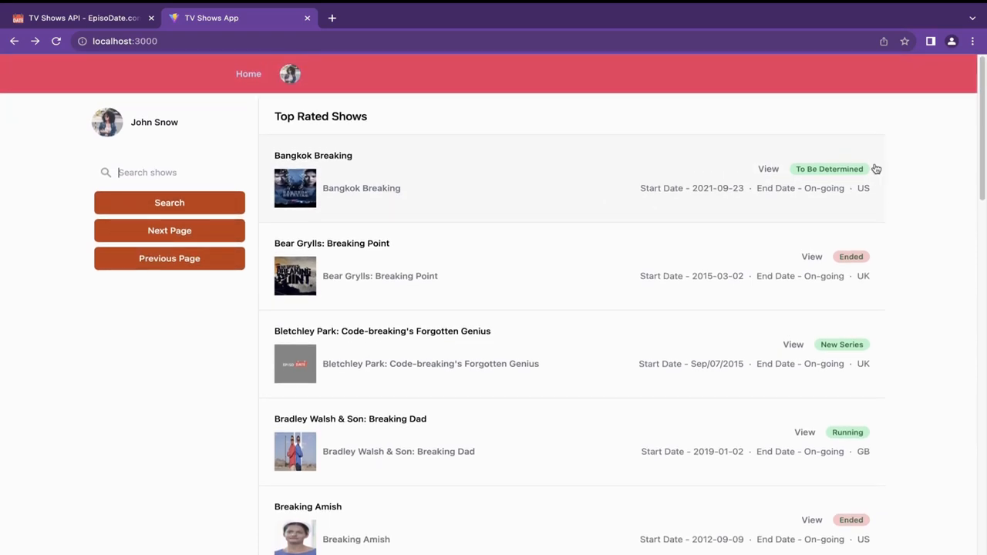
mouse_move(768, 170)
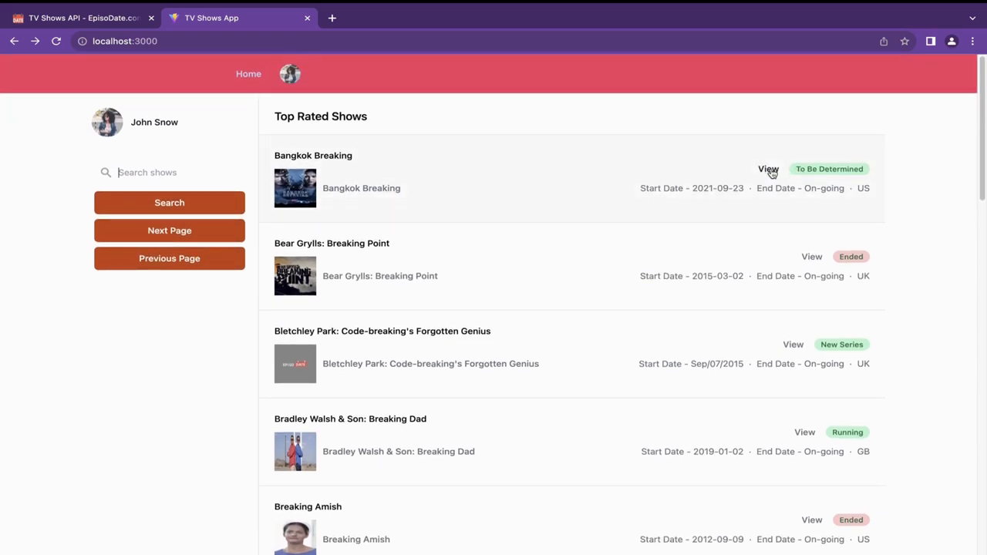
View the Game of Thrones details page and scroll through its pictures and episode list
left_click(768, 168)
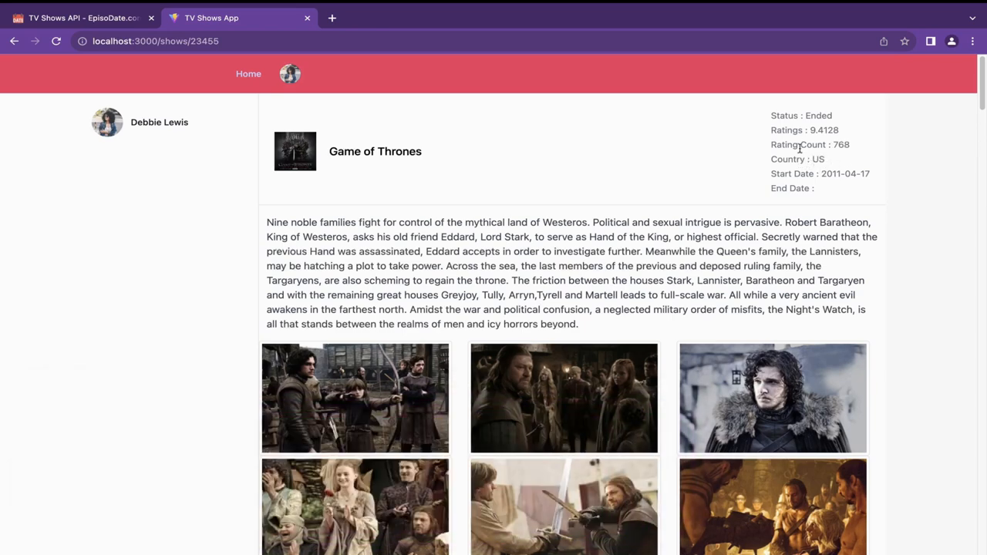
mouse_move(963, 106)
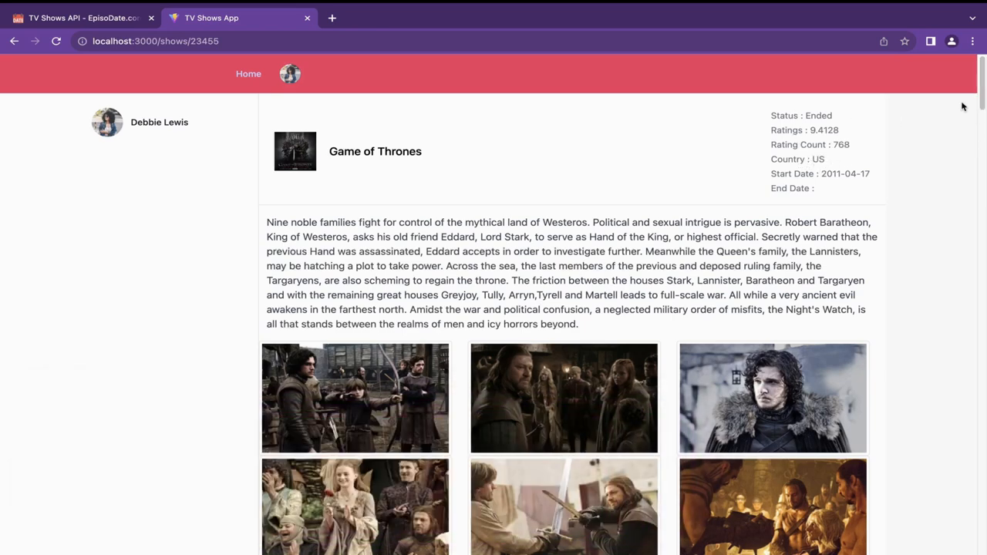
scroll("down", 3)
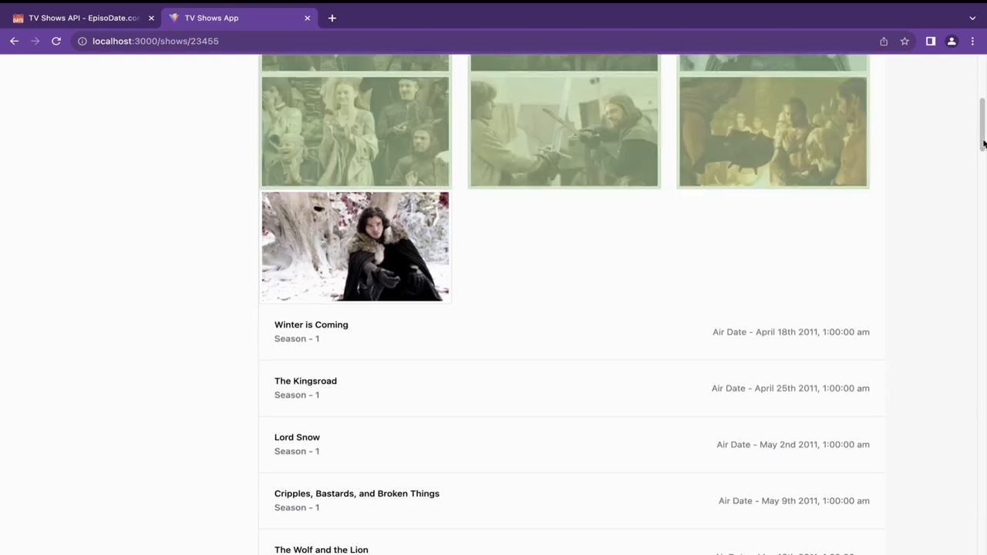
scroll("down", 3)
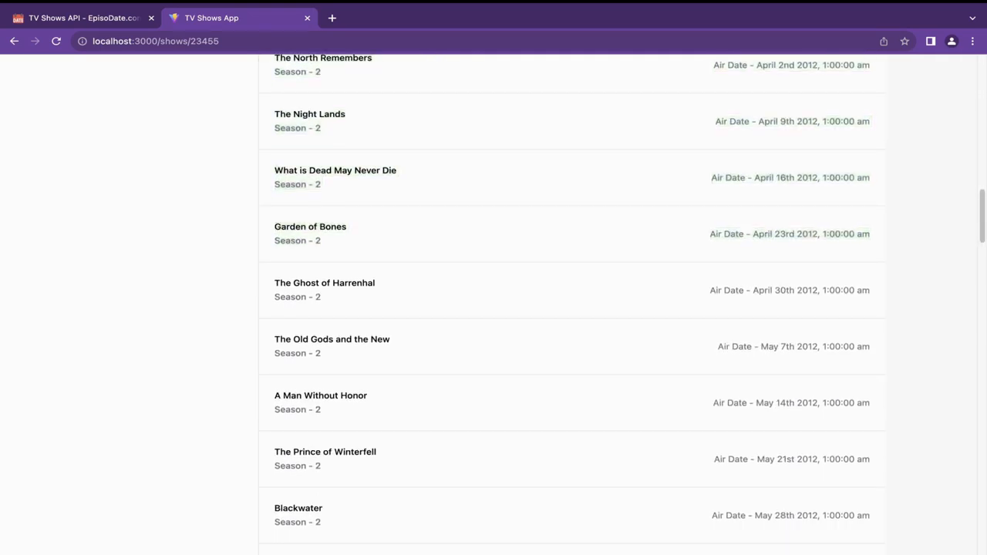
scroll("up", 3)
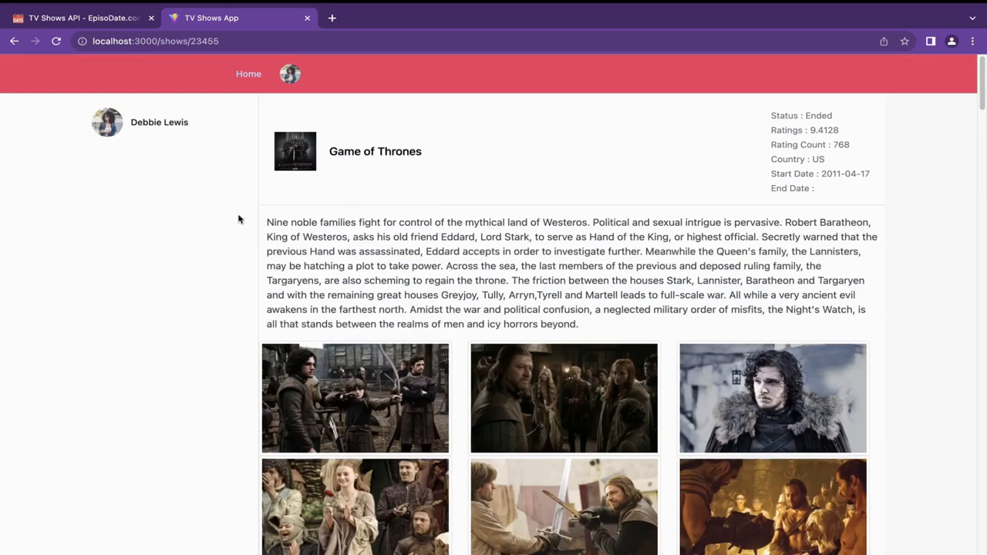
right_click(354, 398)
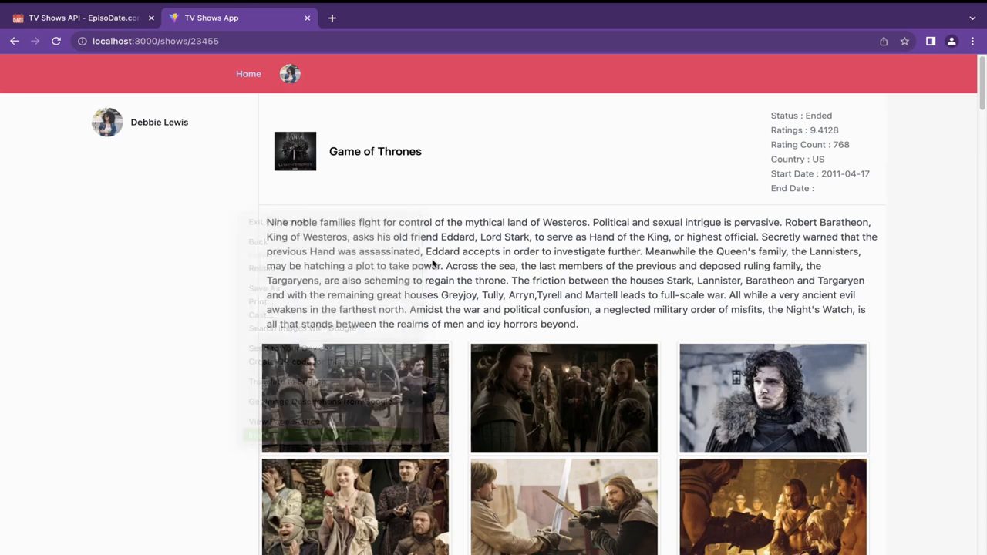
key("F12")
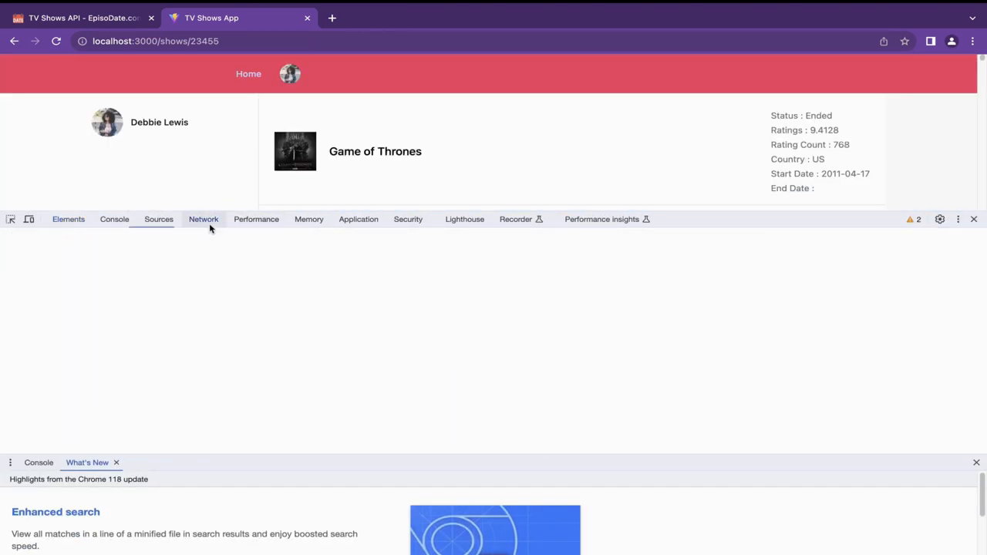
left_click(203, 219)
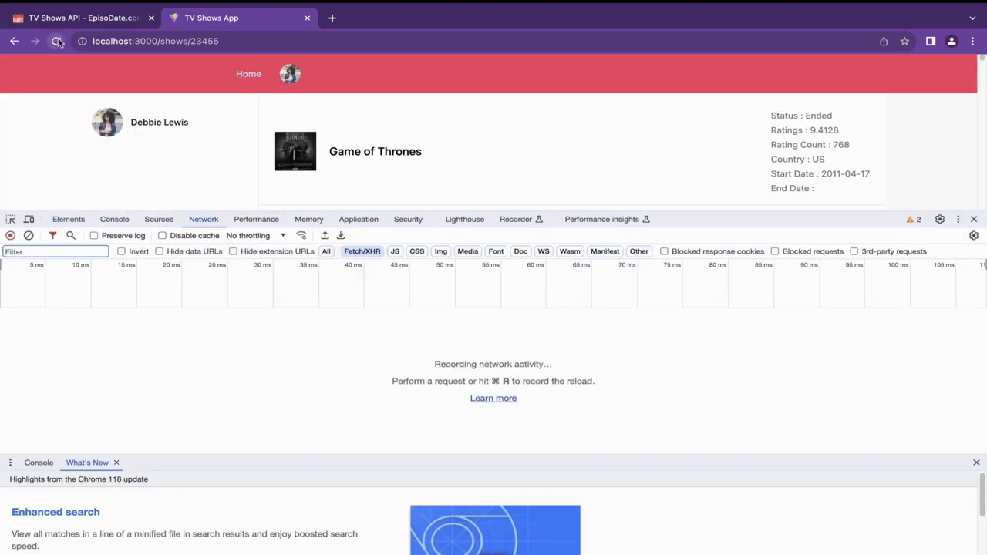
left_click(55, 40)
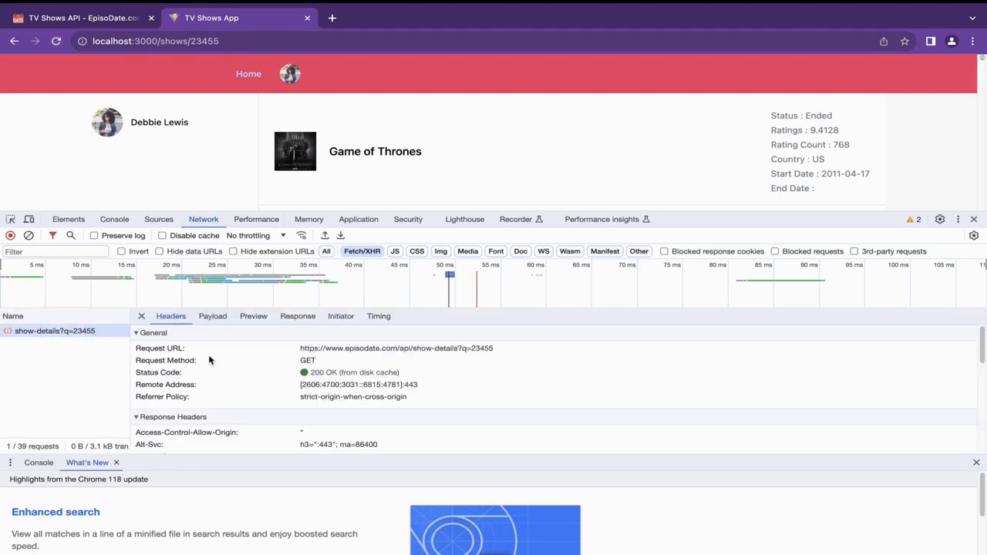
left_click(253, 316)
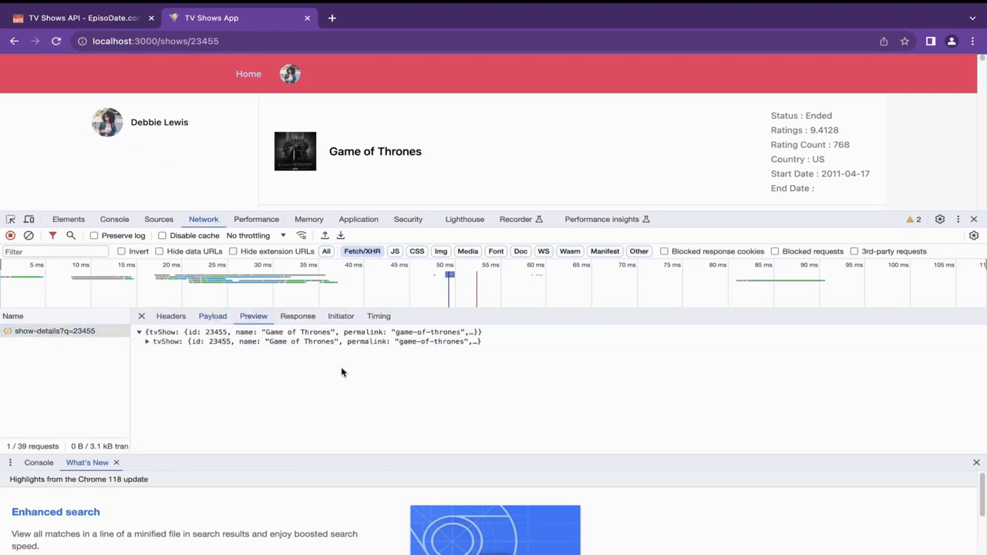
left_click(146, 342)
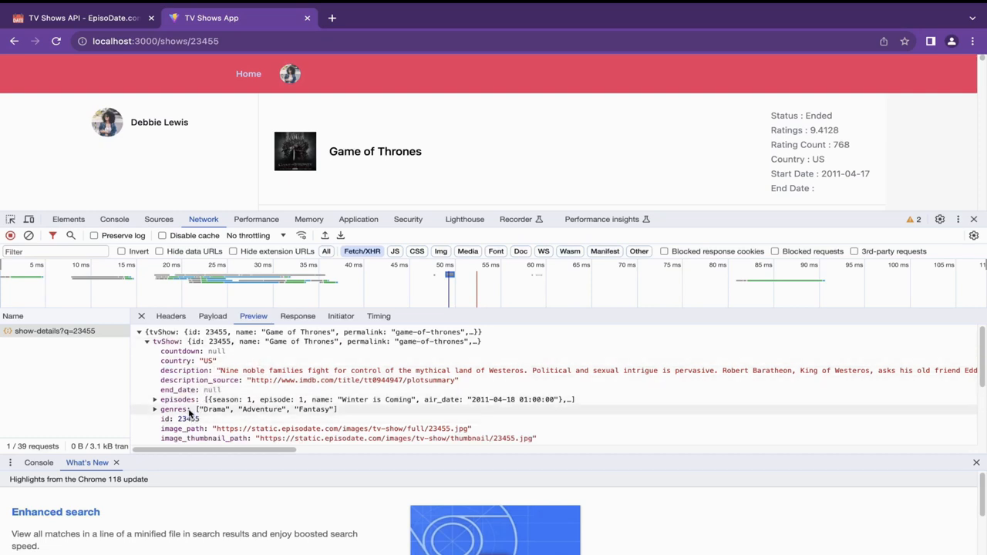
mouse_move(486, 413)
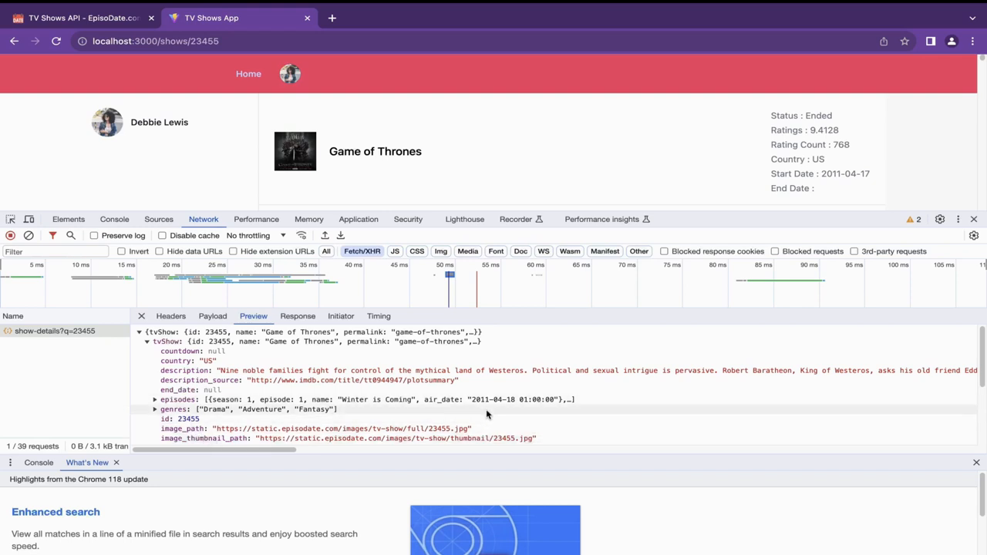
scroll("down", 3)
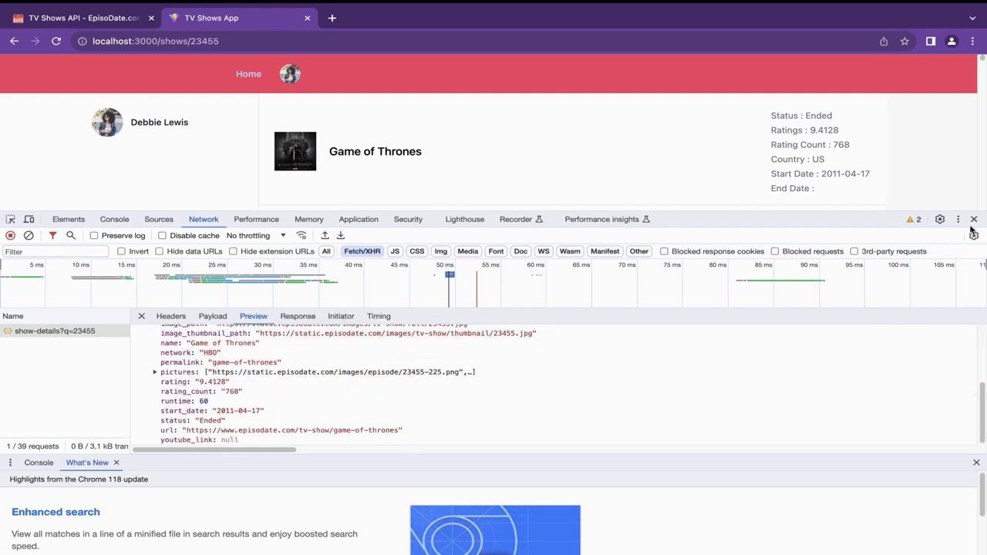
left_click(973, 219)
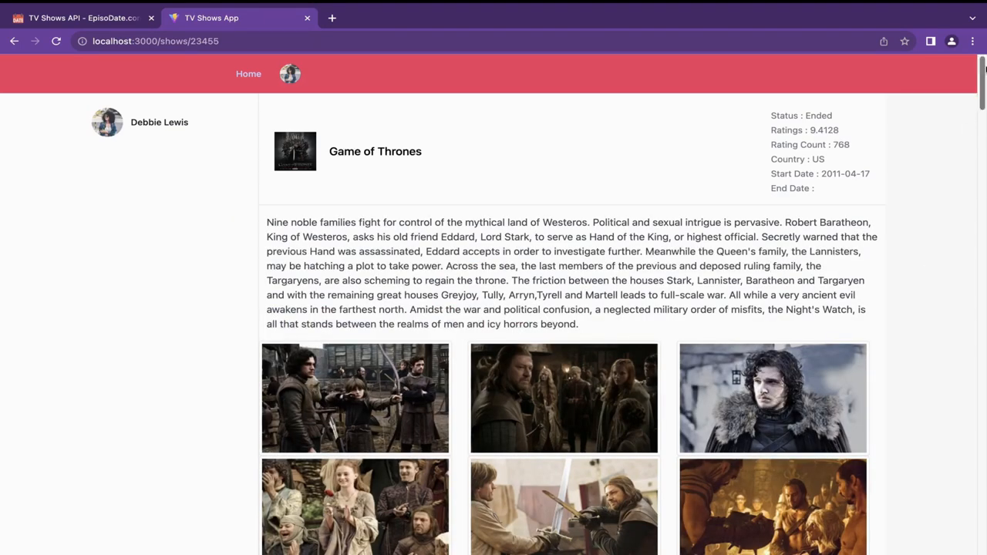
Page the Top Rated list forward, back, and forward again to the second page
scroll("down", 3)
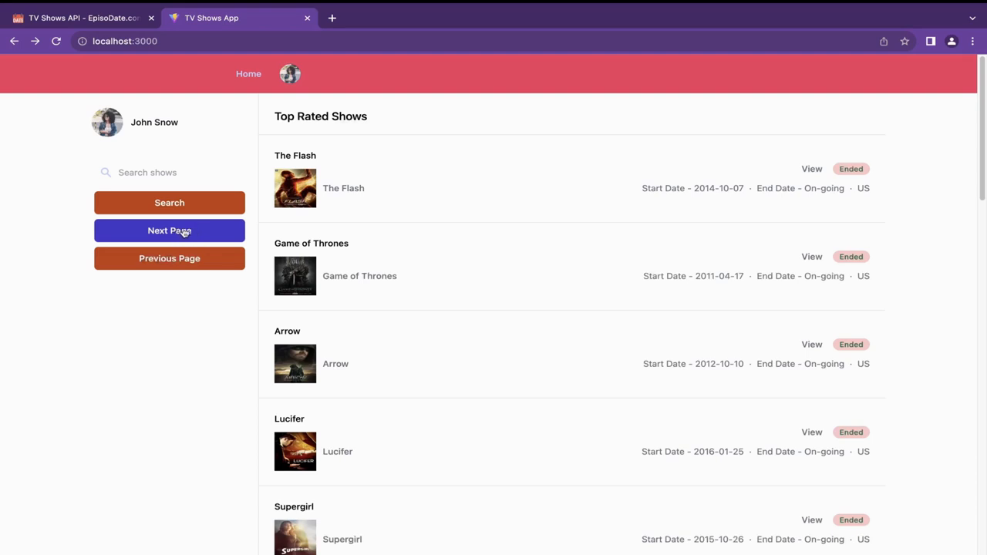
mouse_move(198, 244)
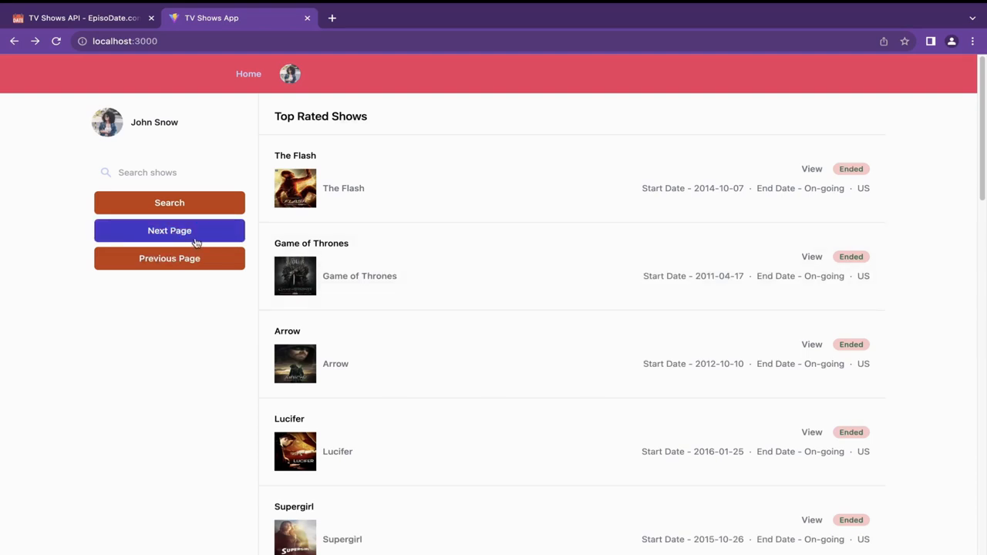
left_click(169, 231)
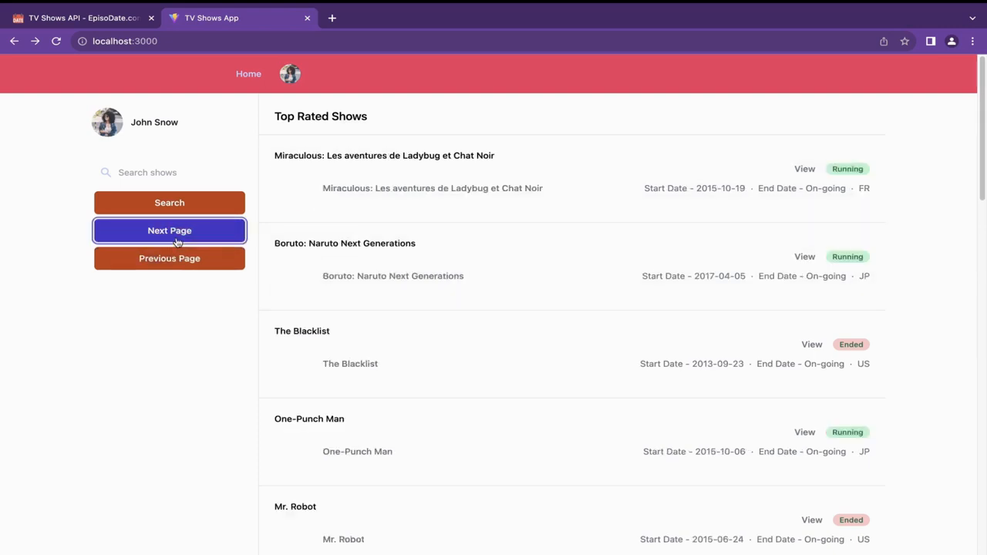
left_click(169, 232)
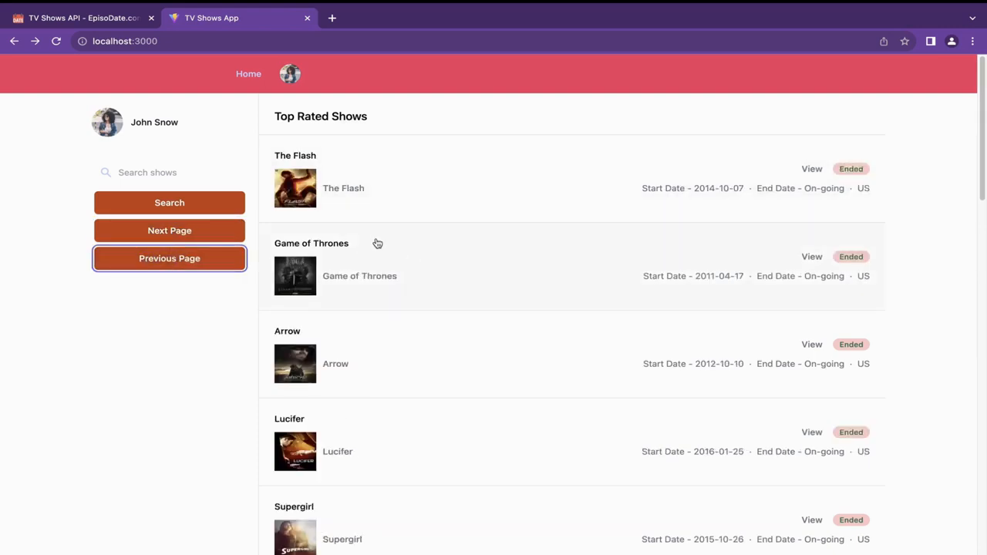
mouse_move(391, 247)
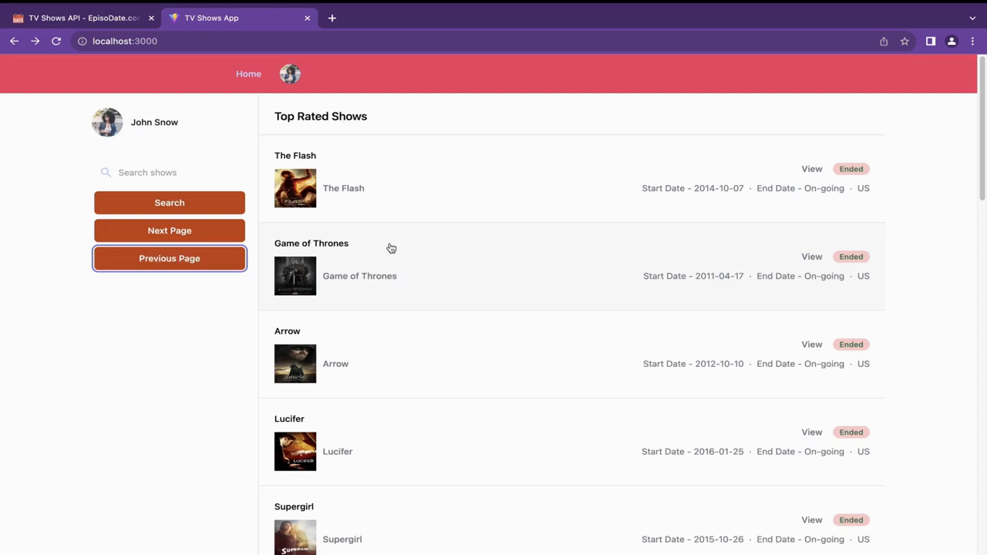
left_click(169, 231)
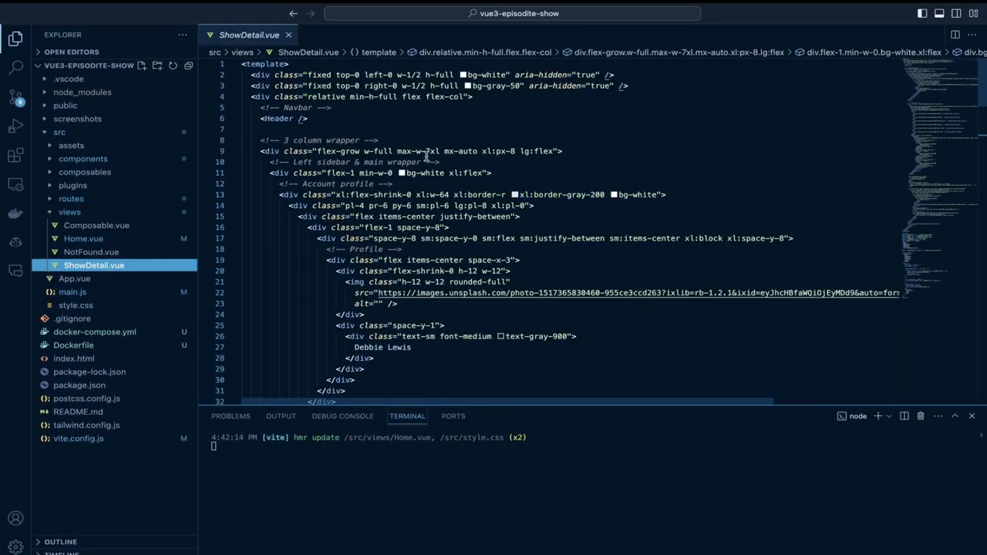
Scroll ShowDetail.vue's template down to the Menu / MenuItems dropdown markup
scroll("down", 3)
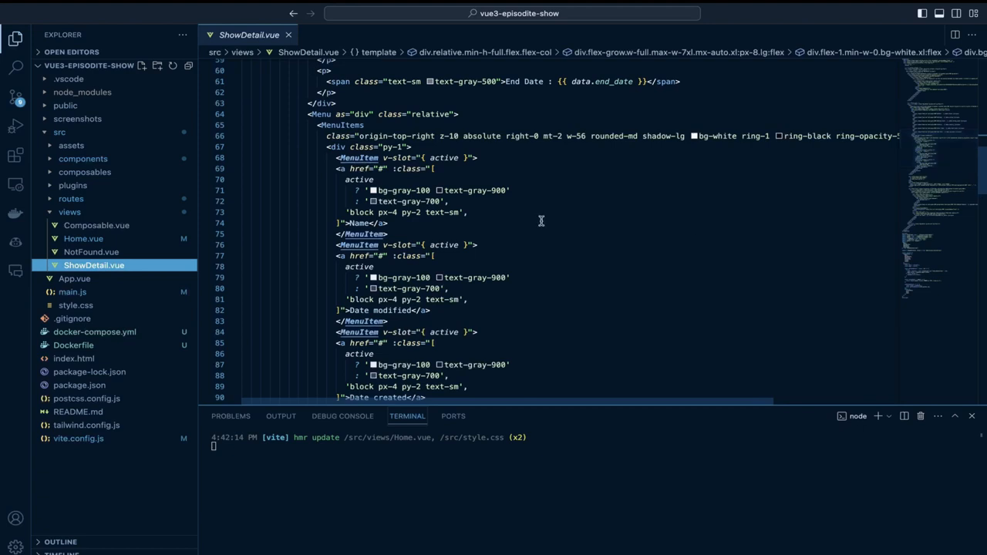
mouse_move(558, 296)
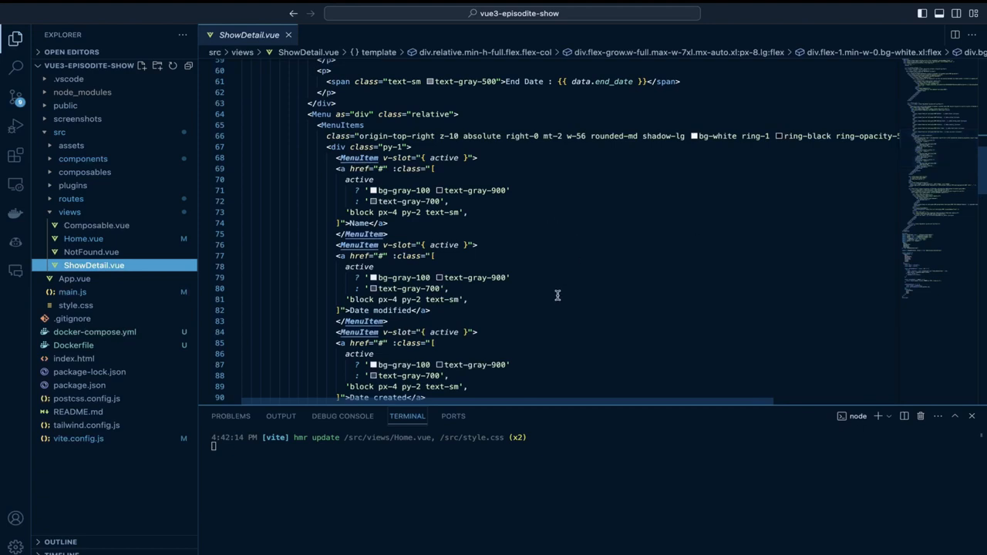
scroll("down", 3)
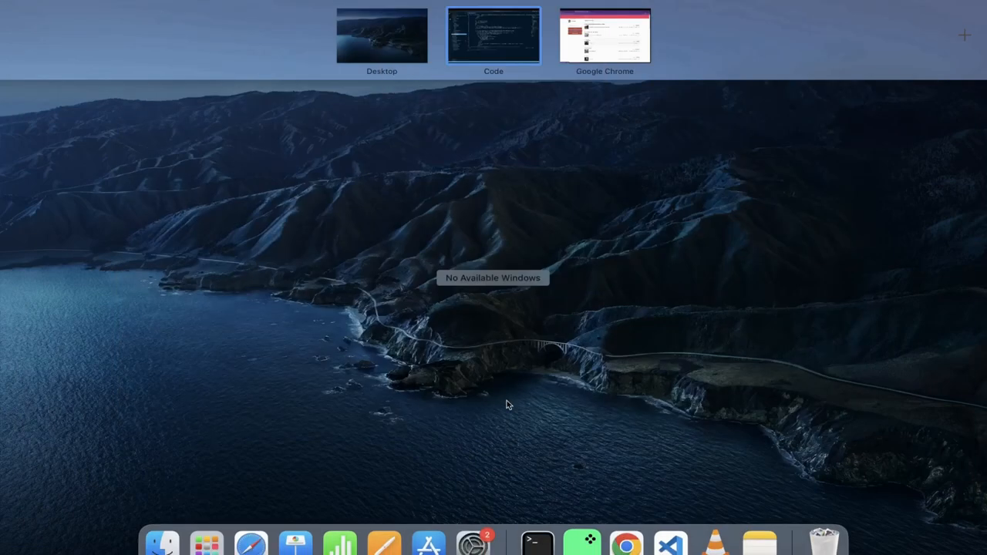
In a new Chrome tab, search 'tailwinduicomponents' and open the Tailwind CSS Components site
left_click(604, 36)
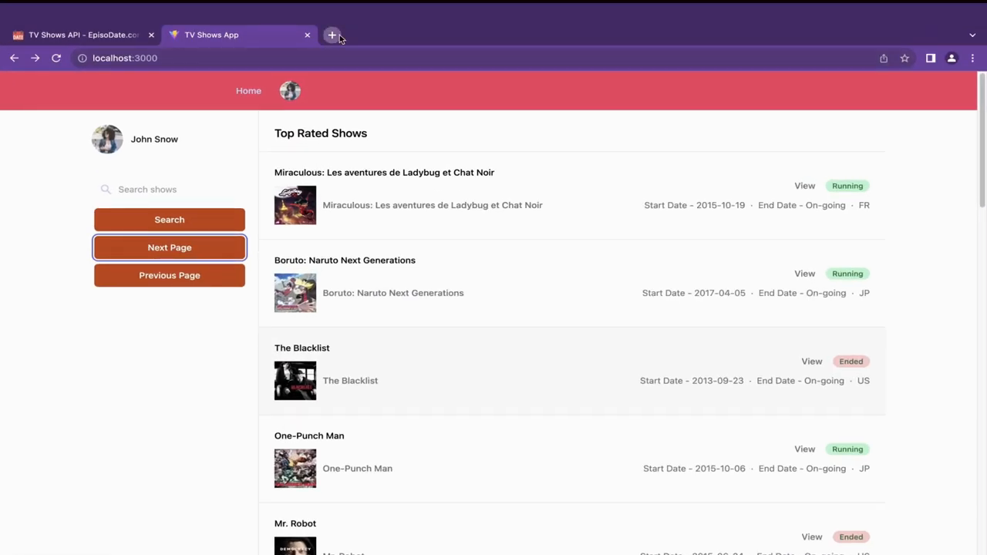
left_click(333, 33)
type("tailwinduicomponents")
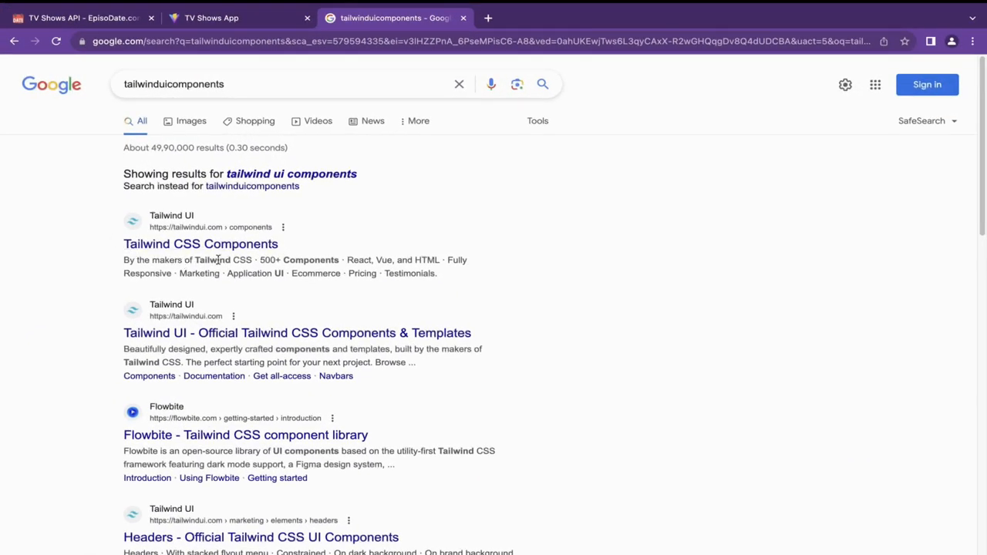
left_click(201, 244)
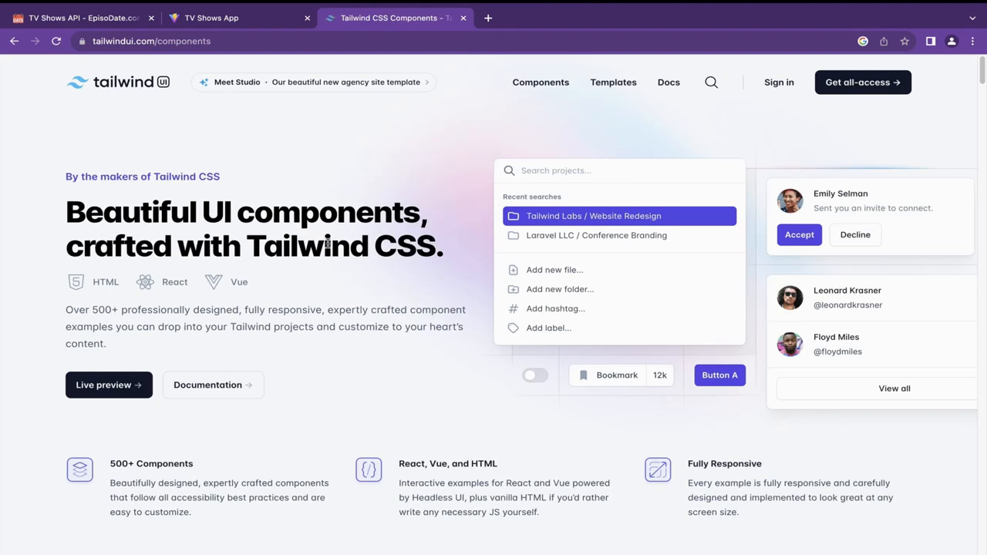
mouse_move(625, 163)
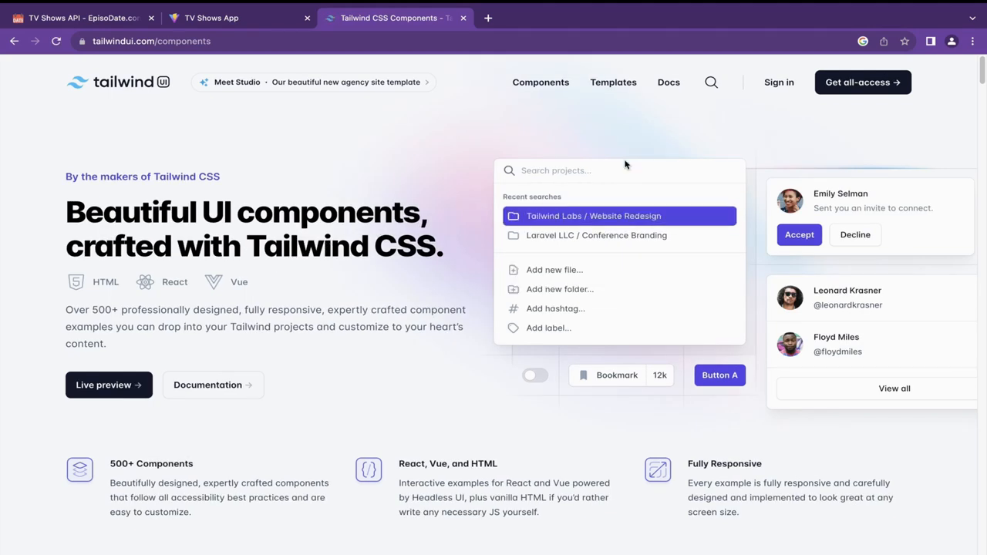
mouse_move(666, 178)
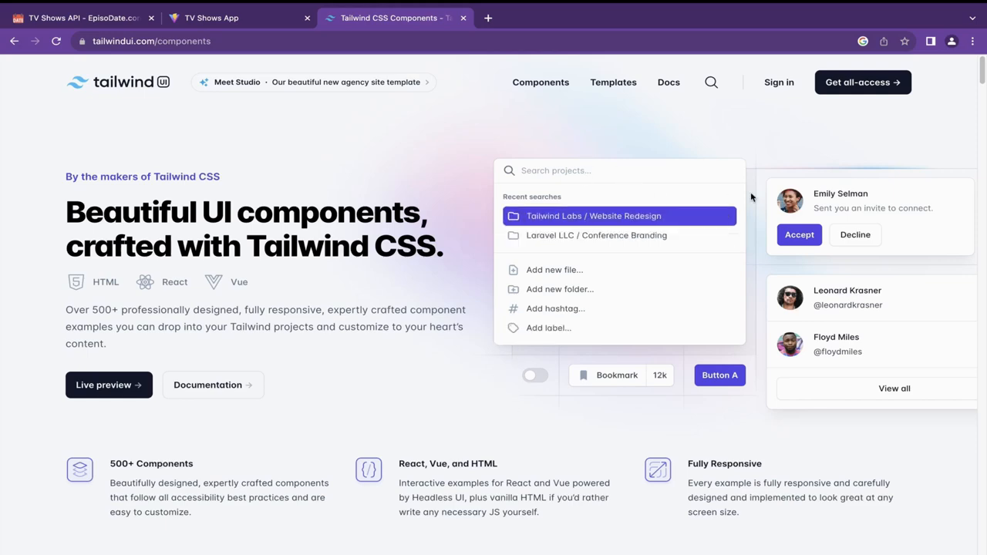
scroll("down", 3)
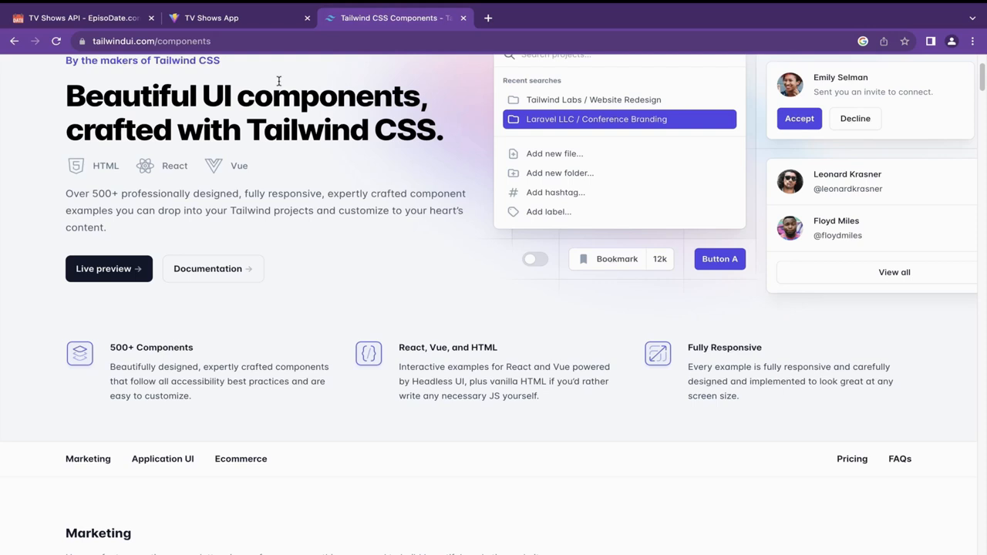
mouse_move(675, 68)
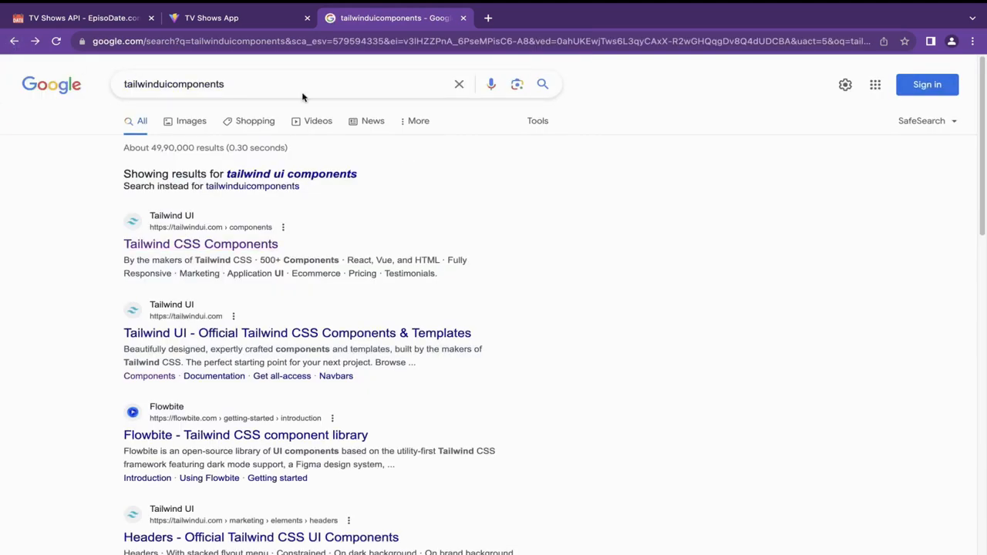
mouse_move(286, 241)
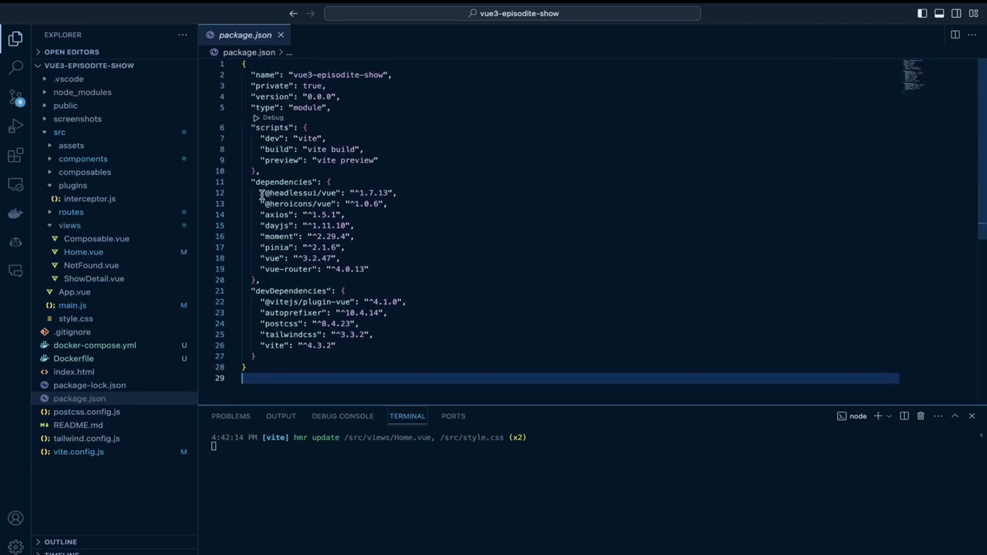
Open package.json listing the Headless UI, Heroicons and Tailwind dependencies
left_click(471, 193)
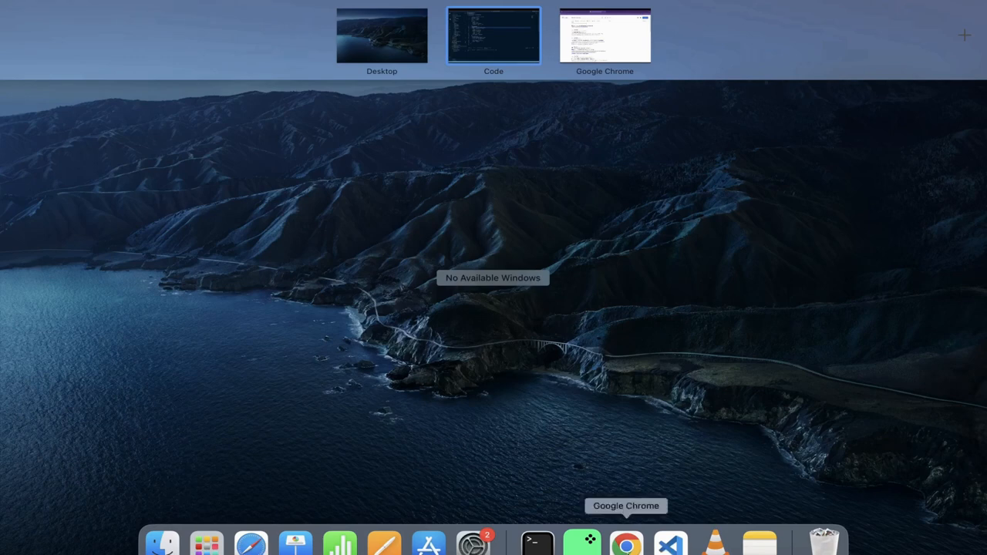
Return to Chrome and load the Tailwind CSS Components page from the search results
left_click(604, 34)
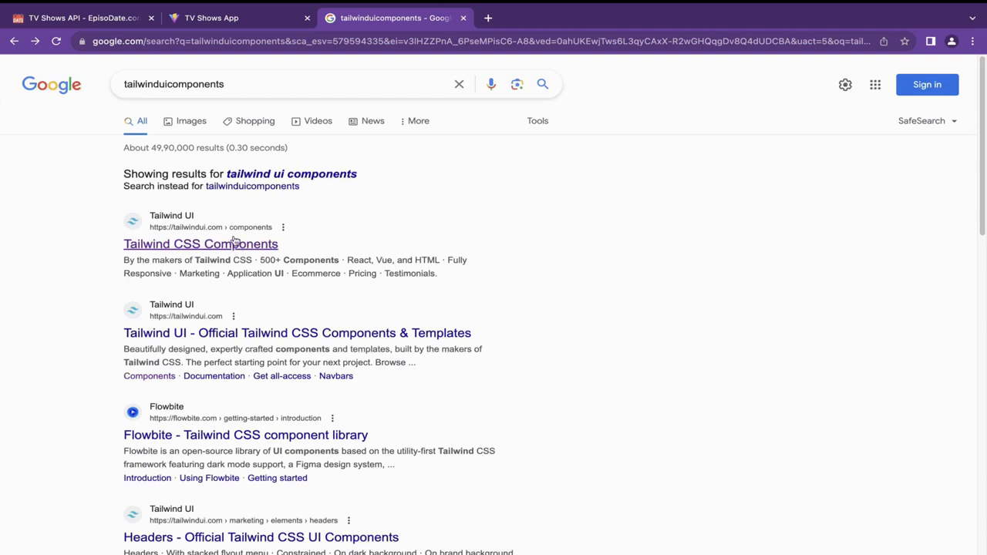
left_click(200, 243)
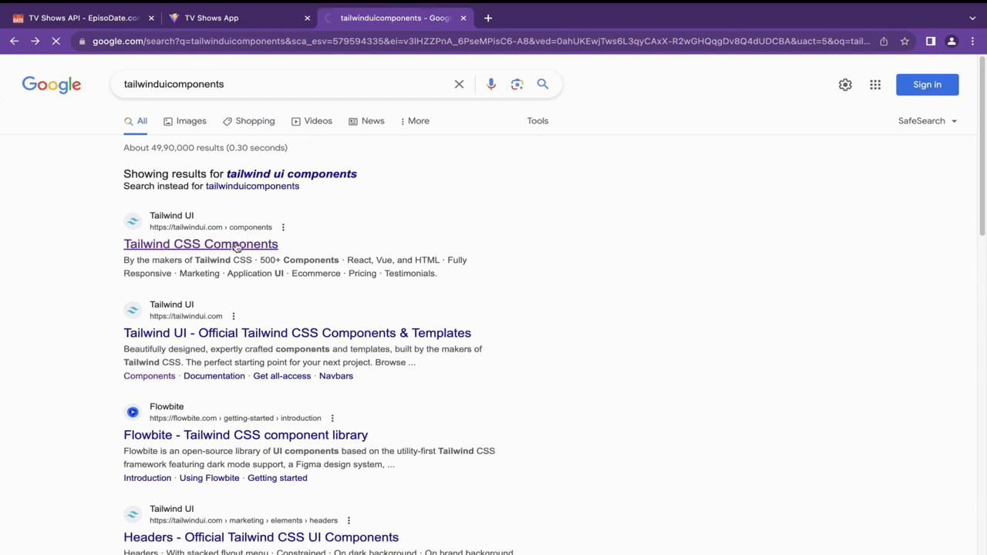
left_click(201, 244)
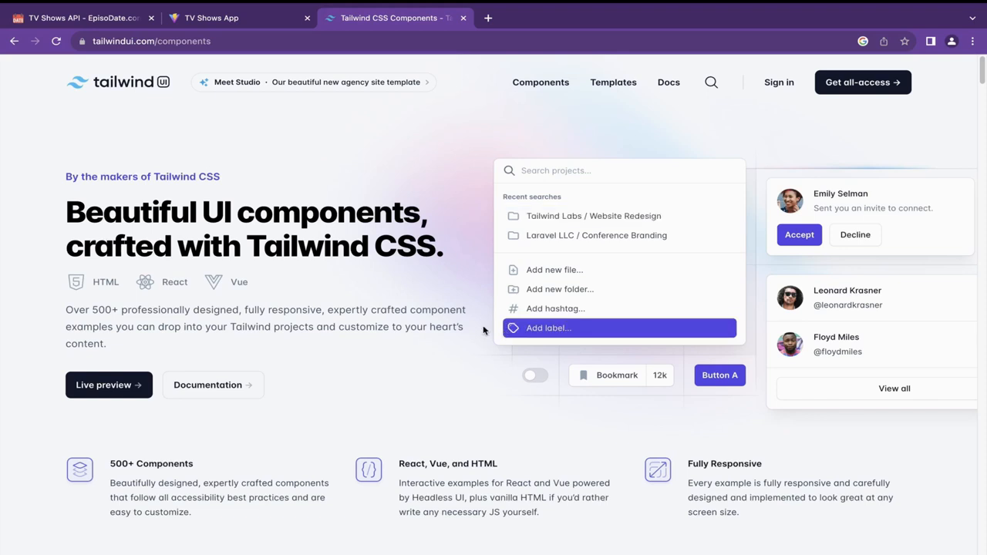
Show the TV Shows App profile menu, then move to the Headless UI Menu docs tab
left_click(210, 18)
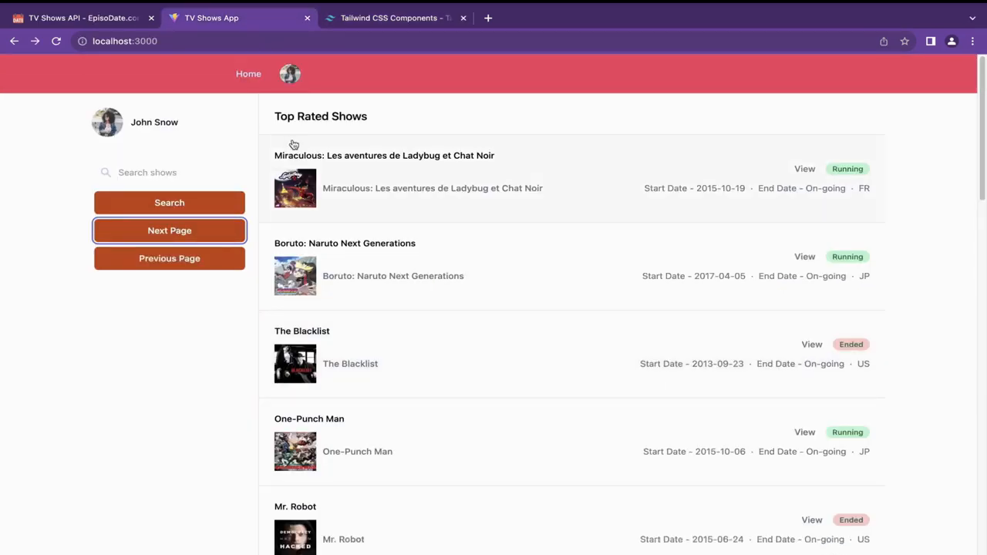
left_click(290, 74)
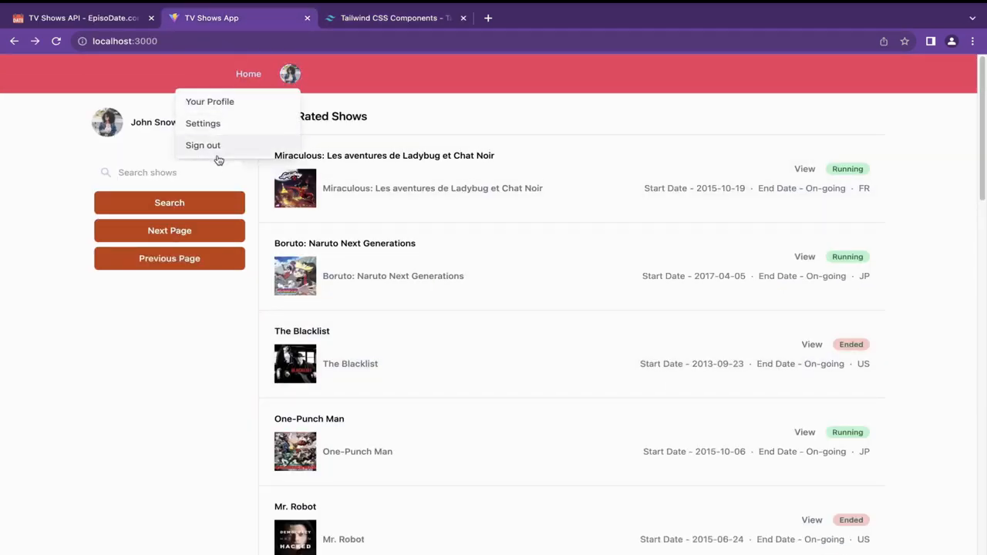
left_click(547, 18)
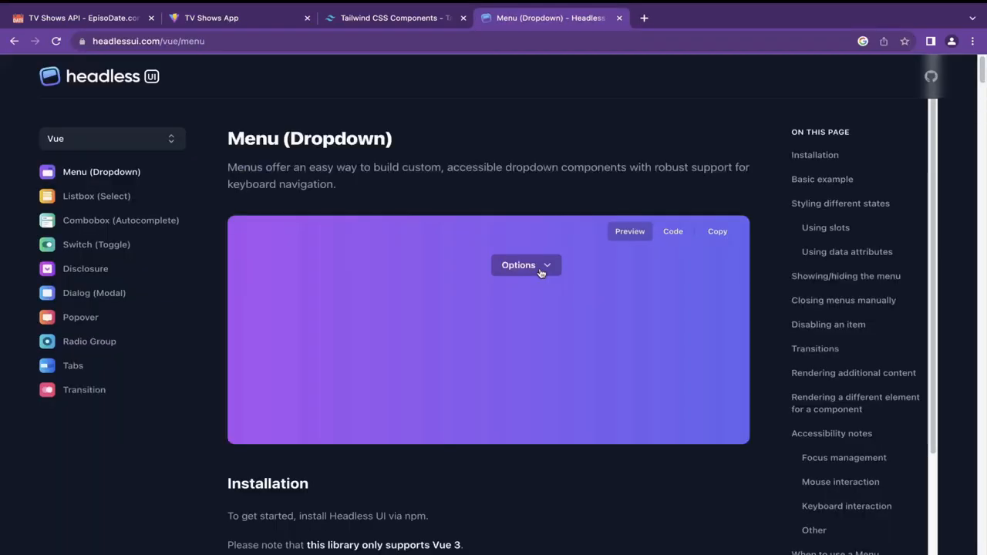
mouse_move(126, 80)
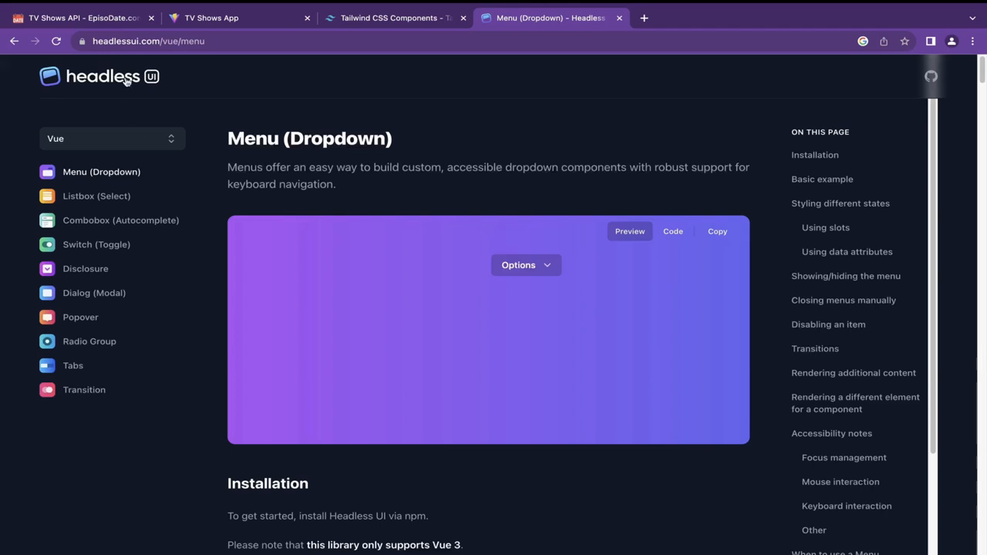
mouse_move(567, 310)
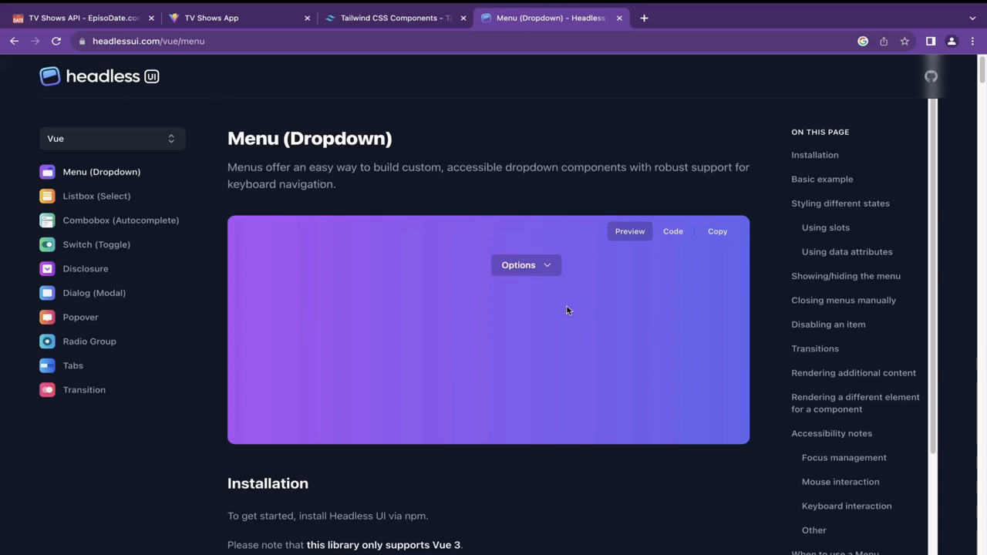
mouse_move(469, 272)
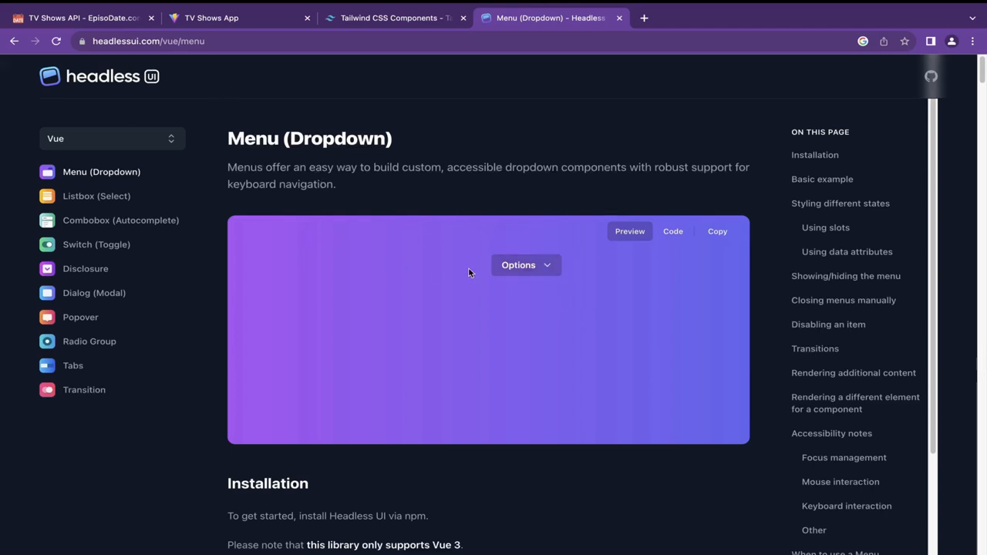
left_click(524, 265)
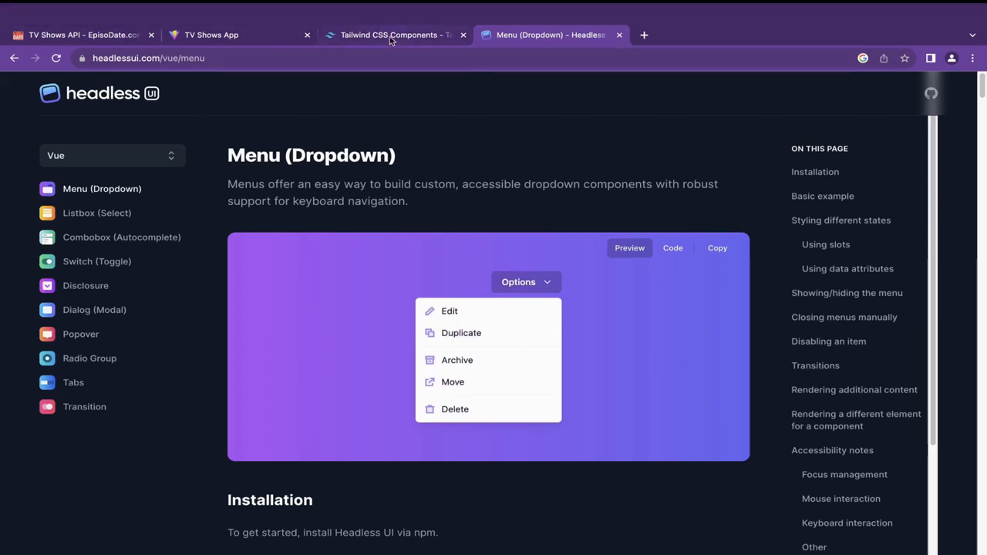
scroll("down", 3)
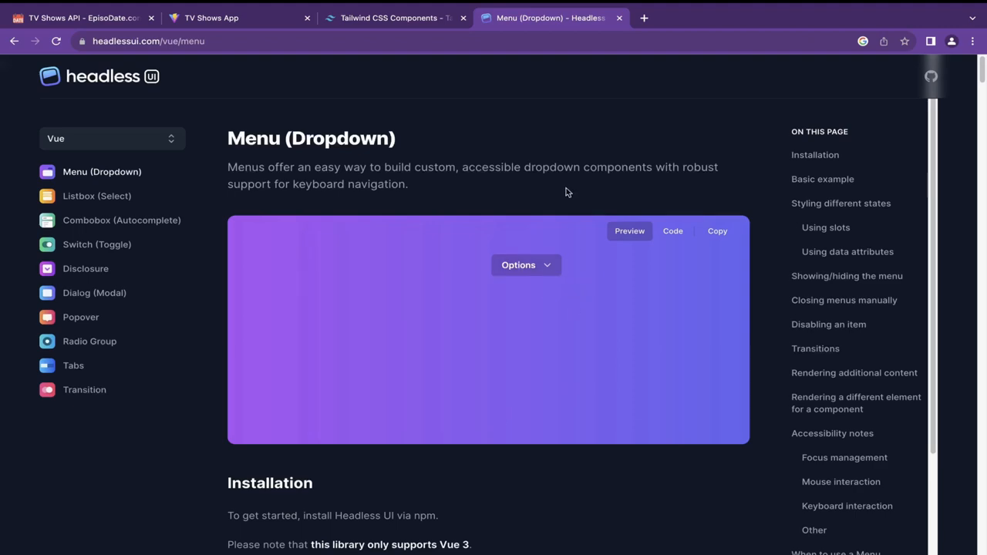
mouse_move(430, 73)
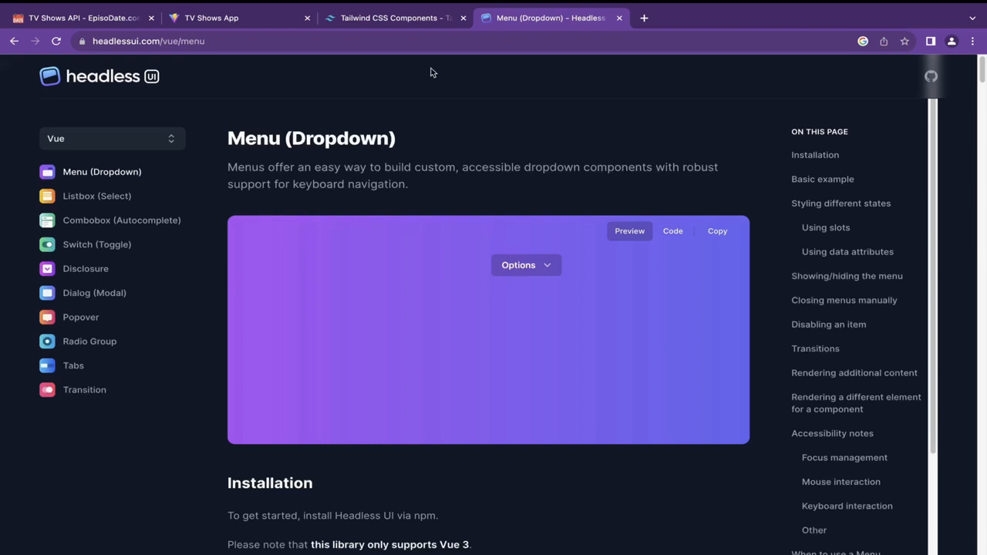